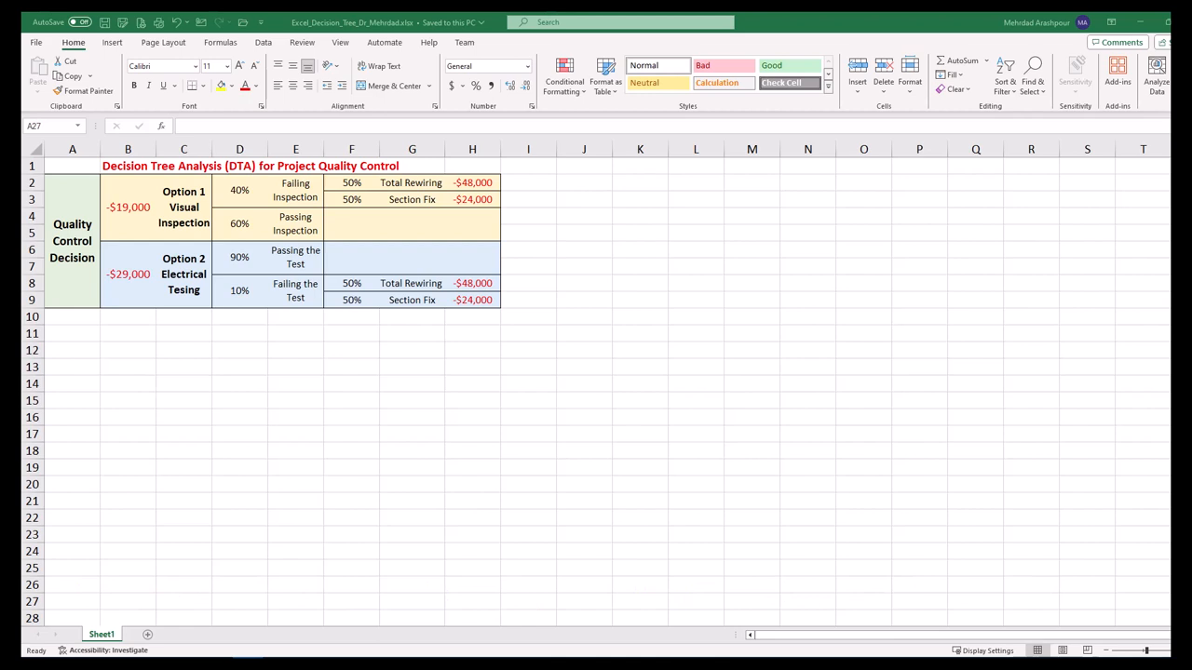
mouse_move(705, 428)
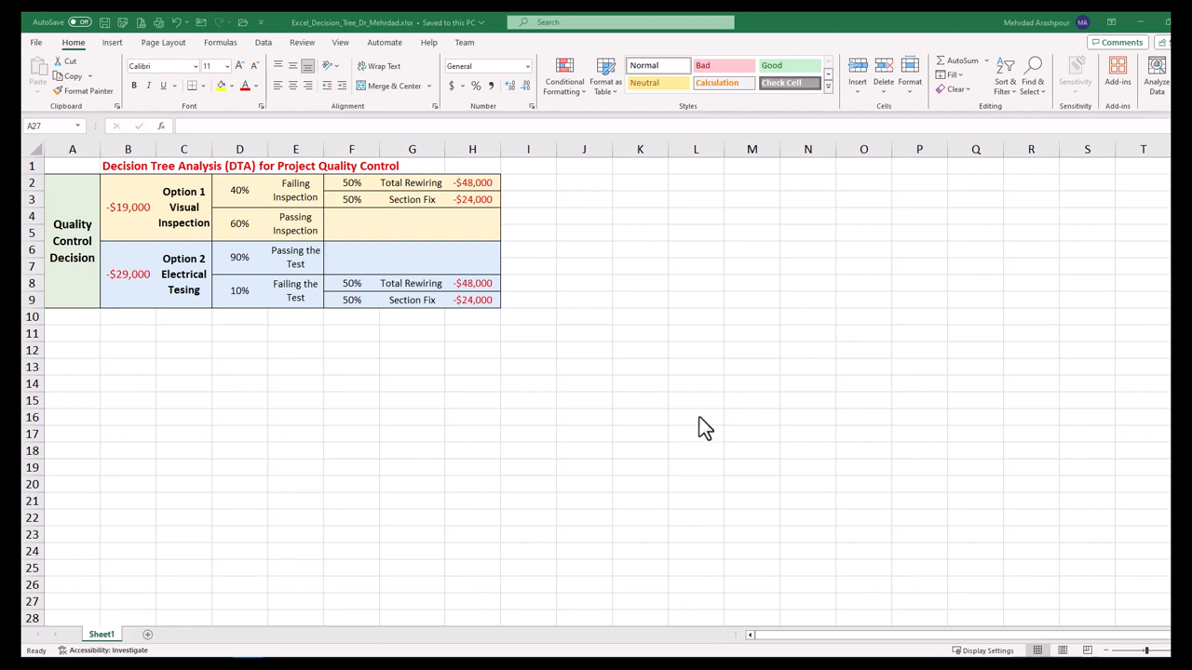
mouse_move(35, 205)
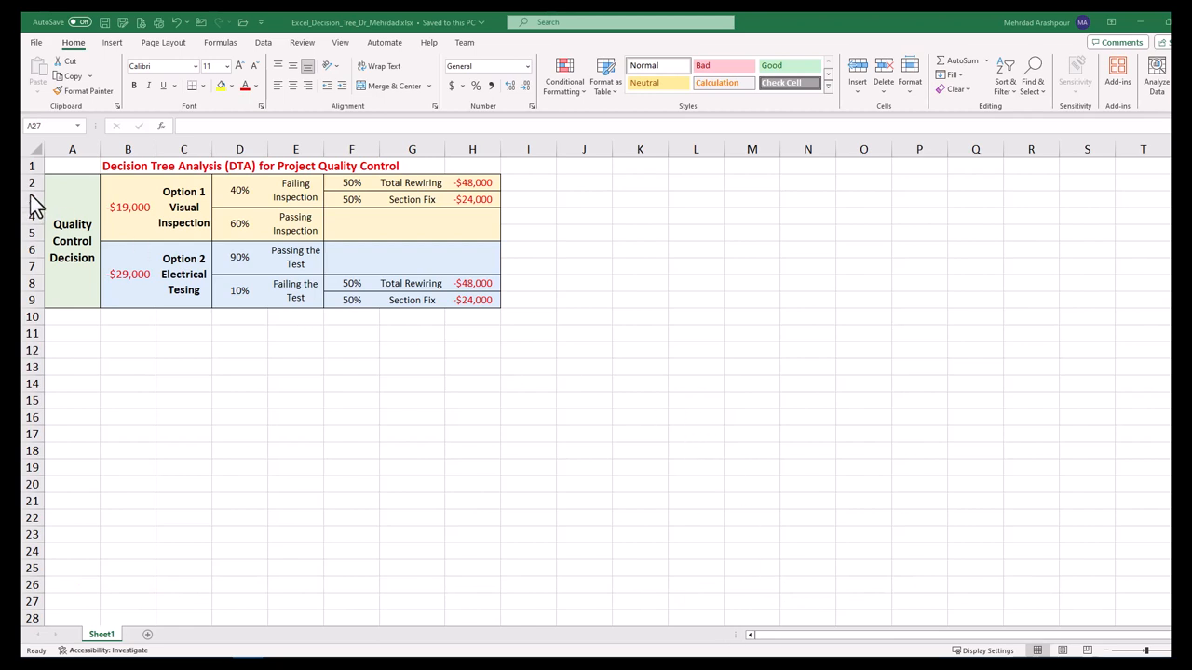
Point out the Total Rewiring and Section Fix outcomes for both options in the table
click(72, 601)
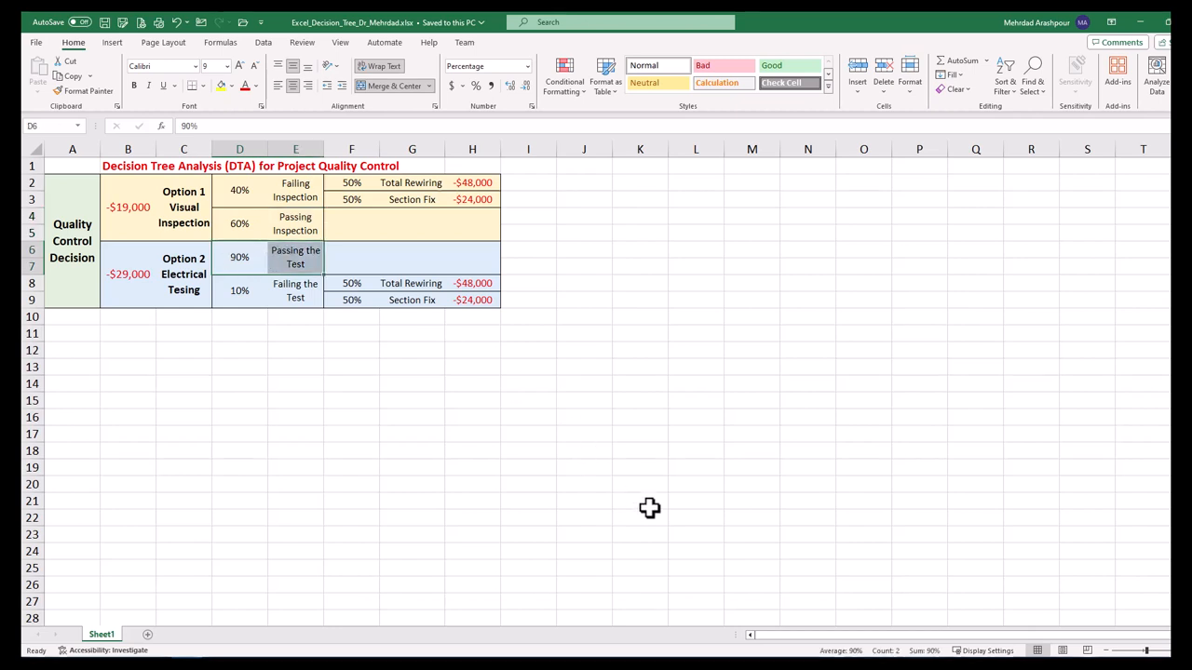
click(411, 183)
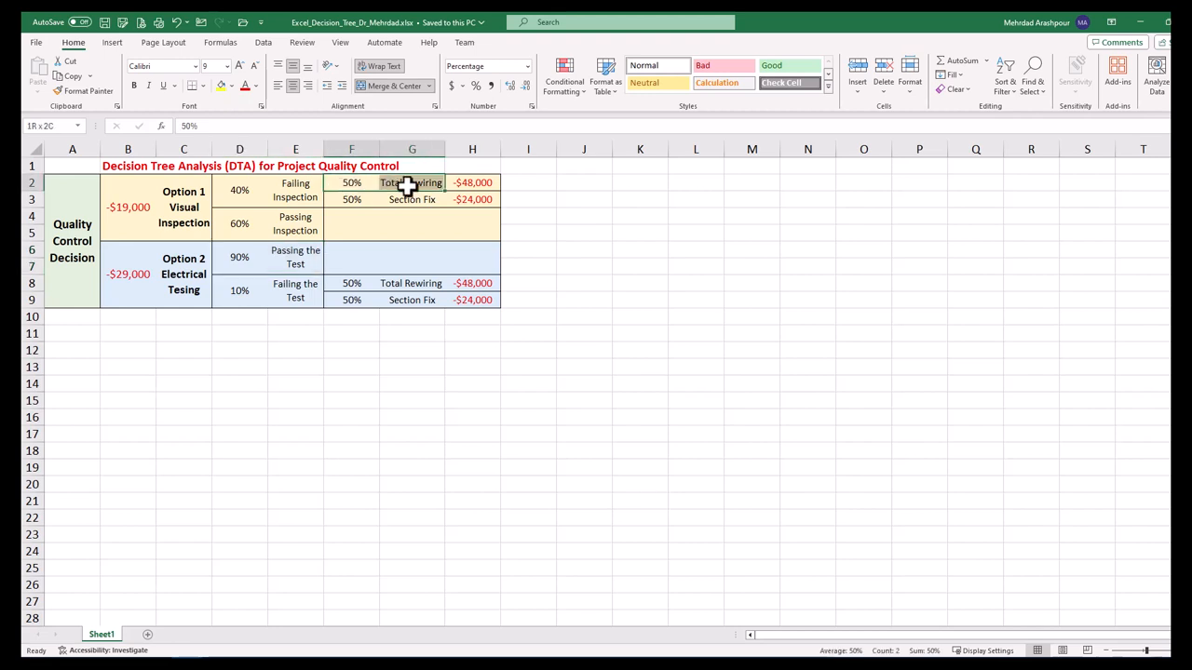
click(351, 183)
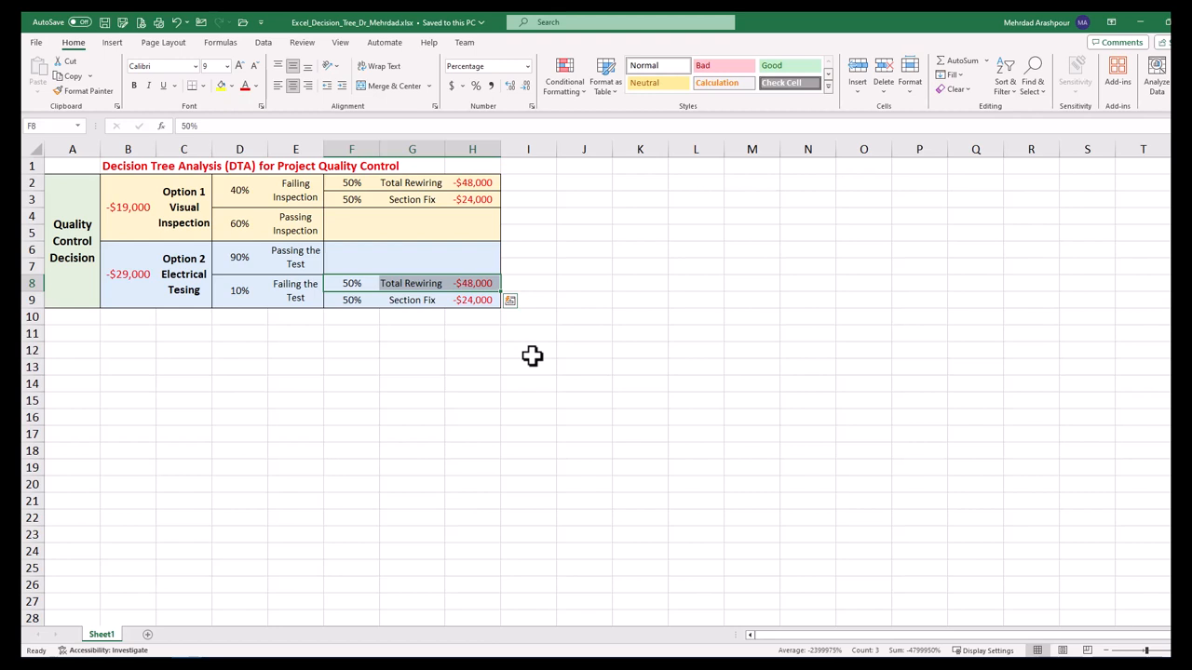
mouse_move(357, 203)
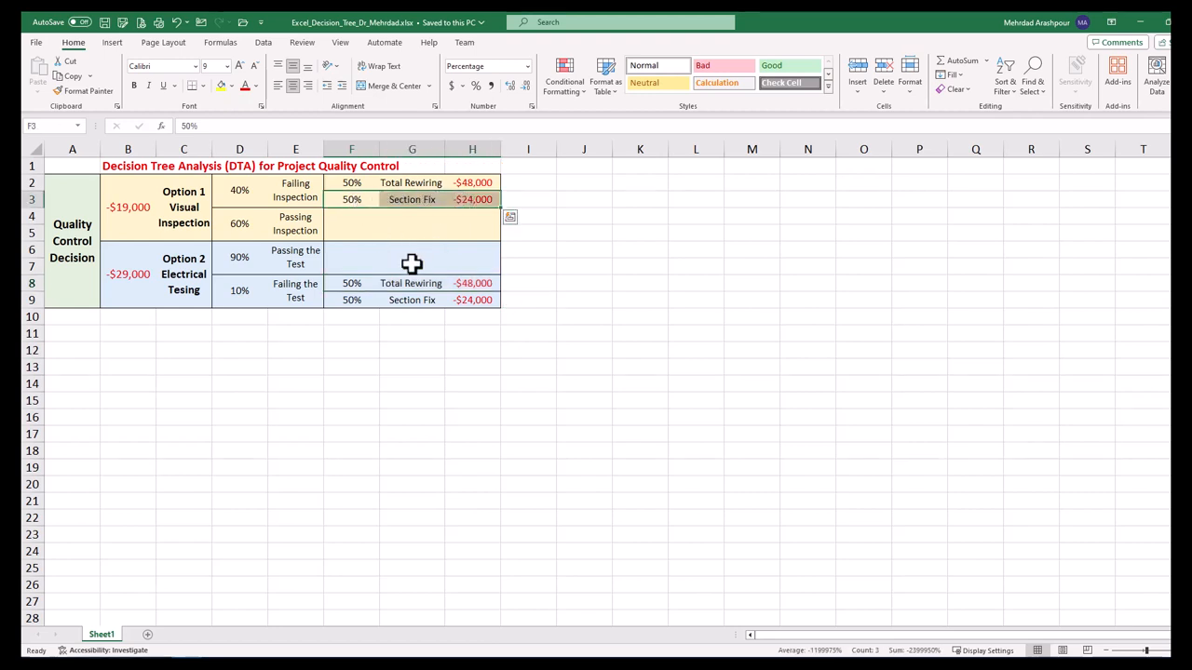
click(412, 300)
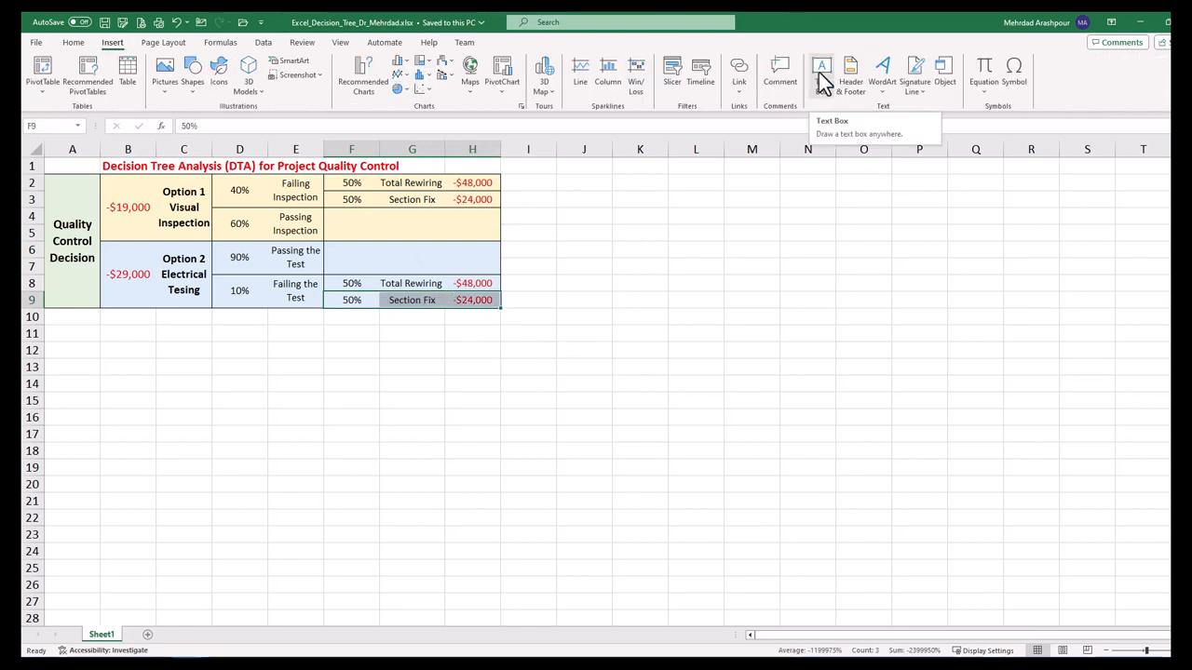
Draw a text box near J2 with a short horizontal line from its right edge
click(821, 74)
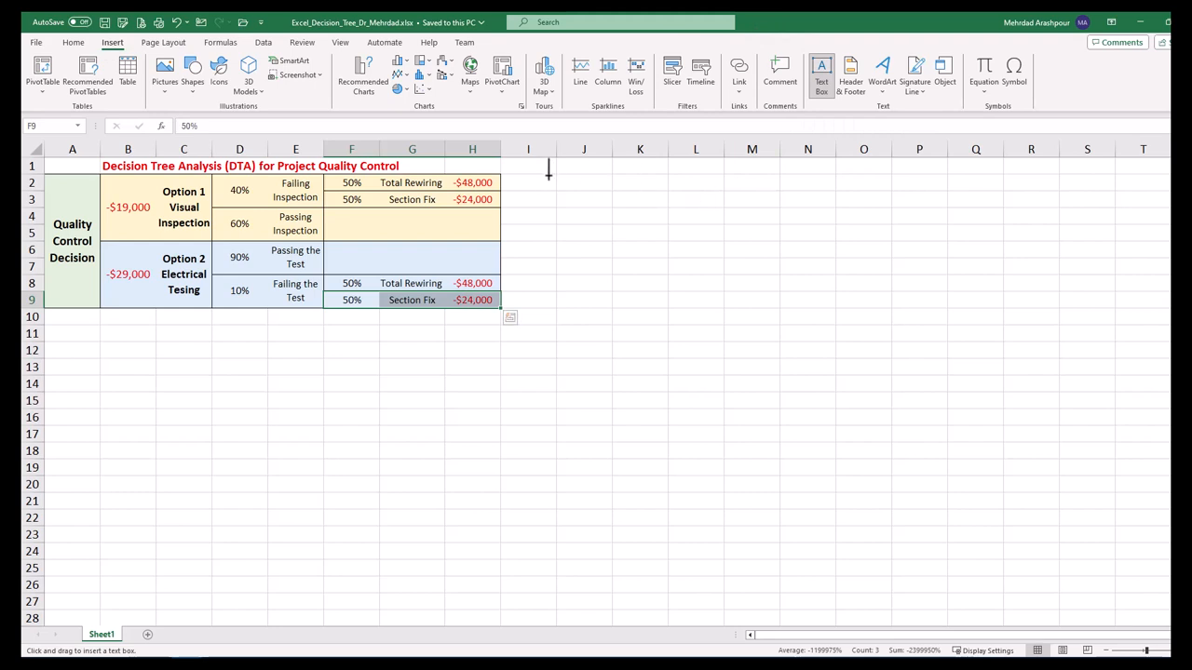
drag(547, 175, 636, 207)
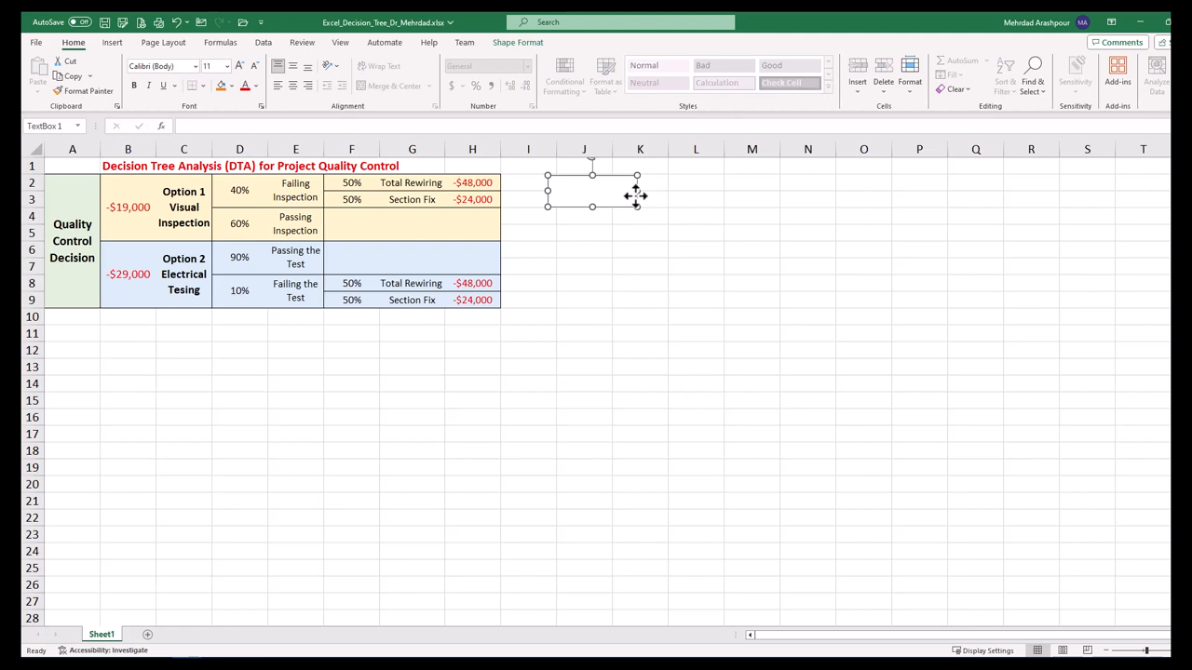
click(111, 42)
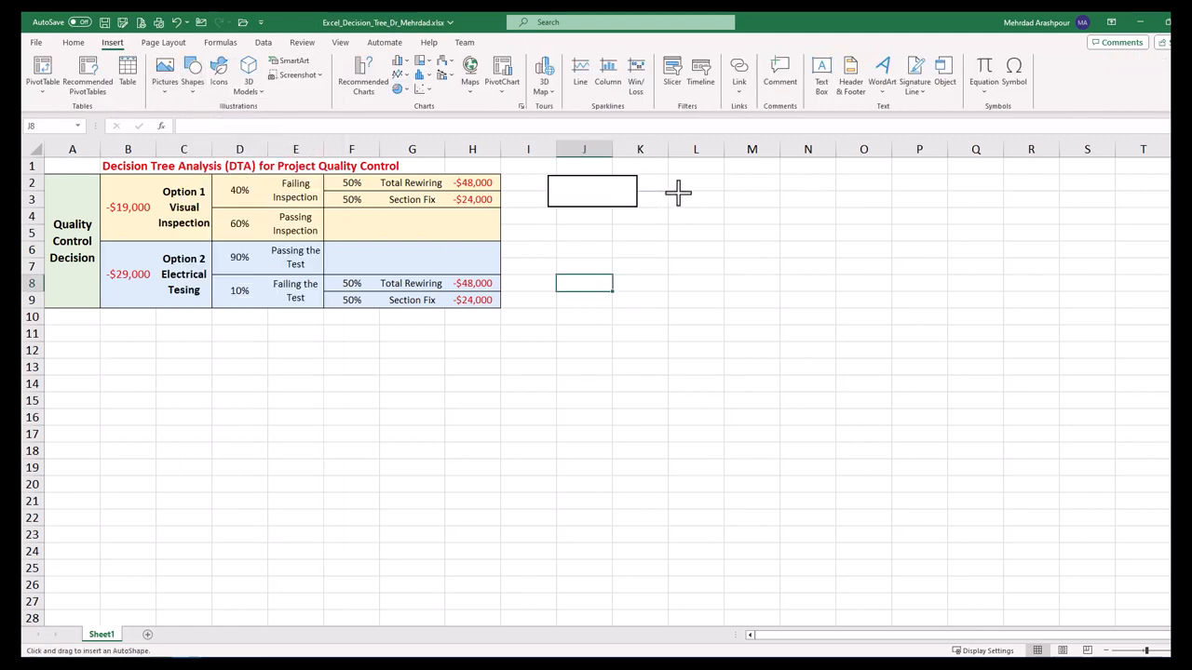
drag(638, 192, 677, 191)
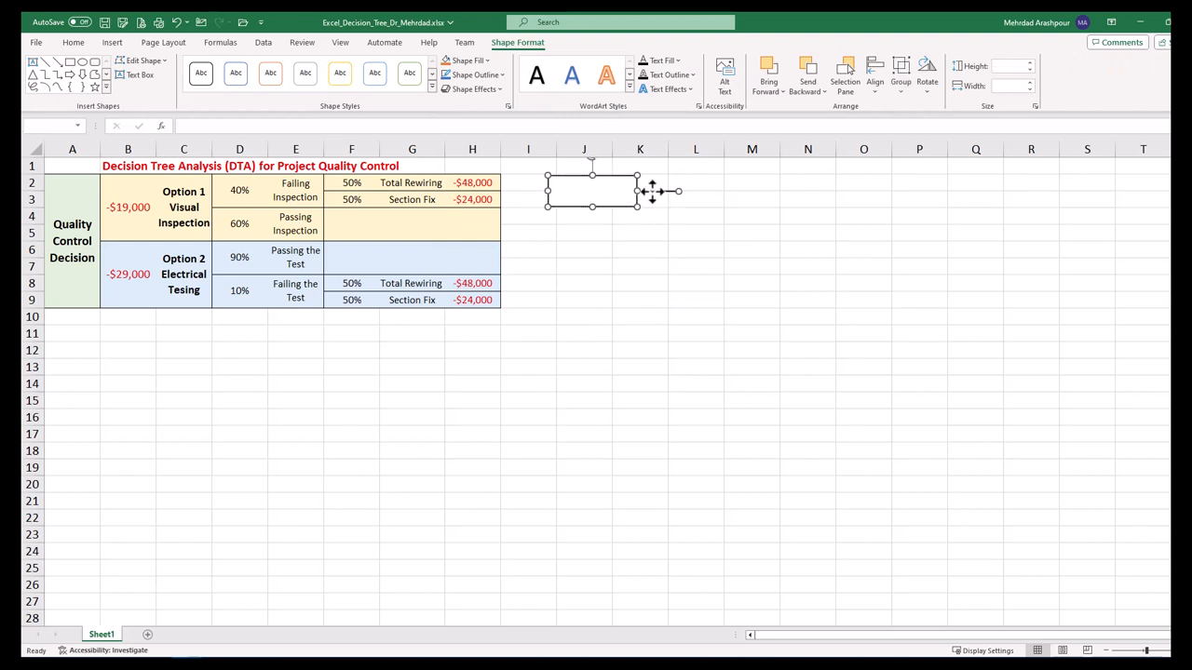
Group the box with its line and duplicate the pair slightly lower
right_click(591, 191)
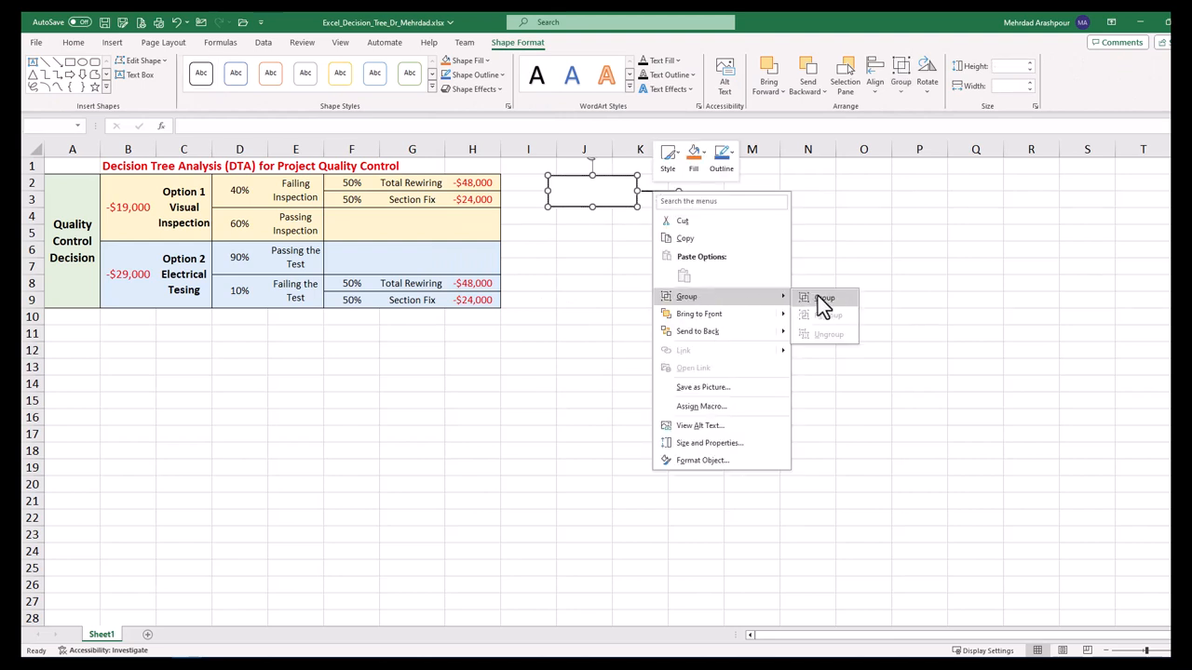
click(824, 297)
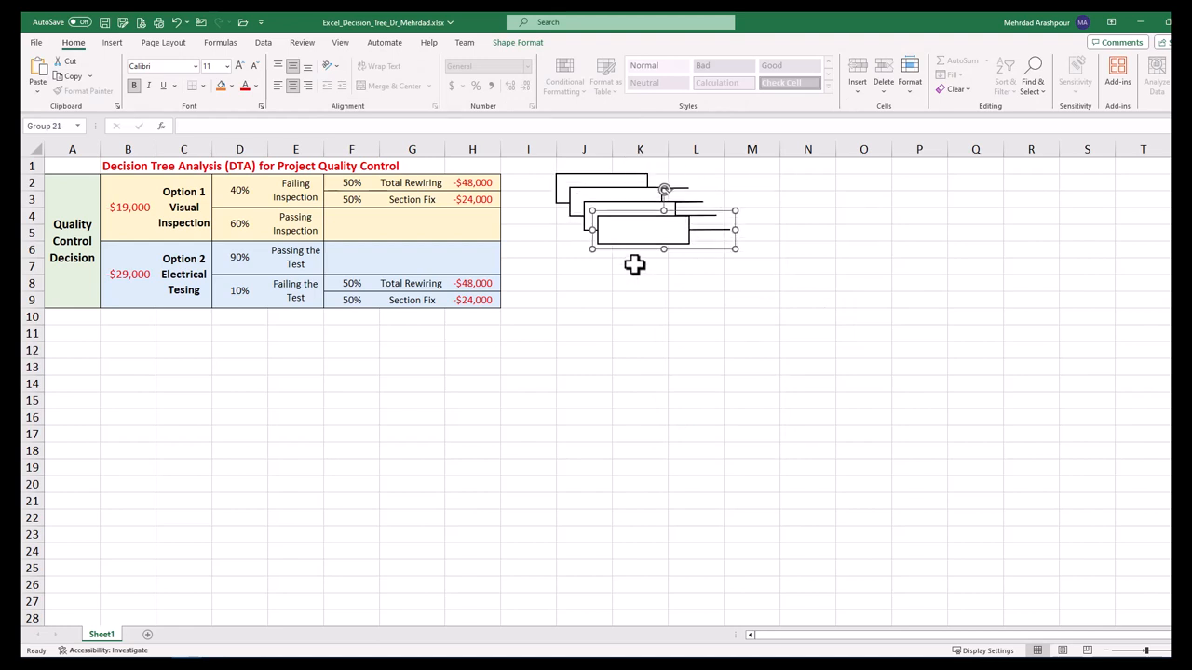
drag(635, 231, 678, 250)
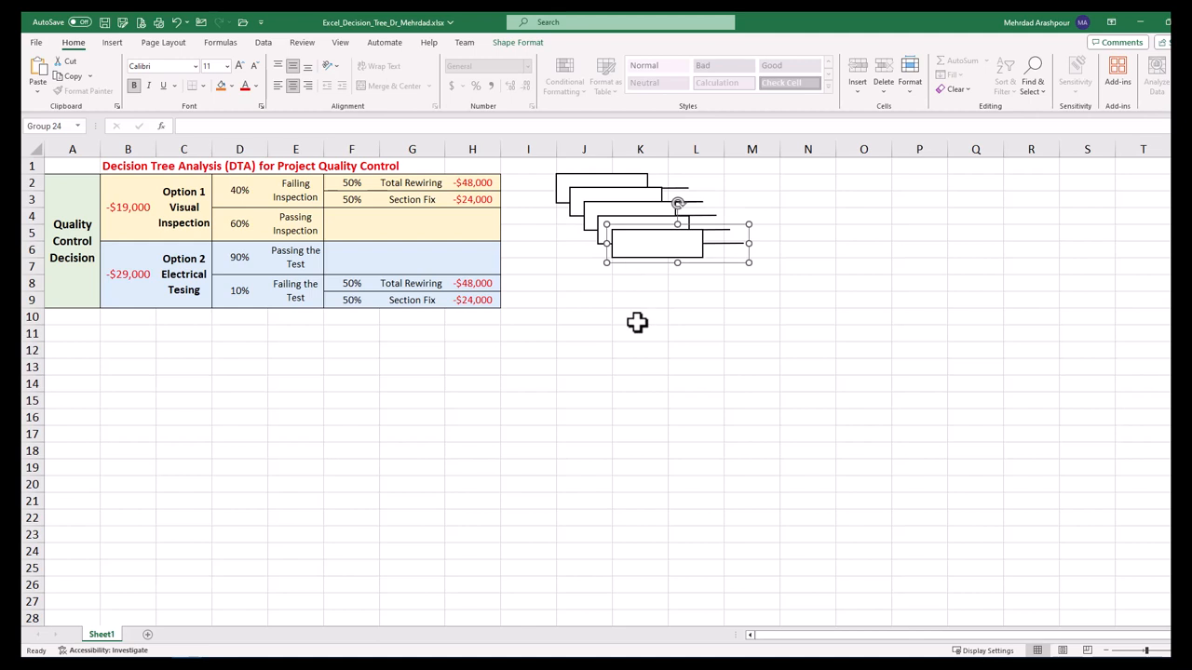
click(640, 316)
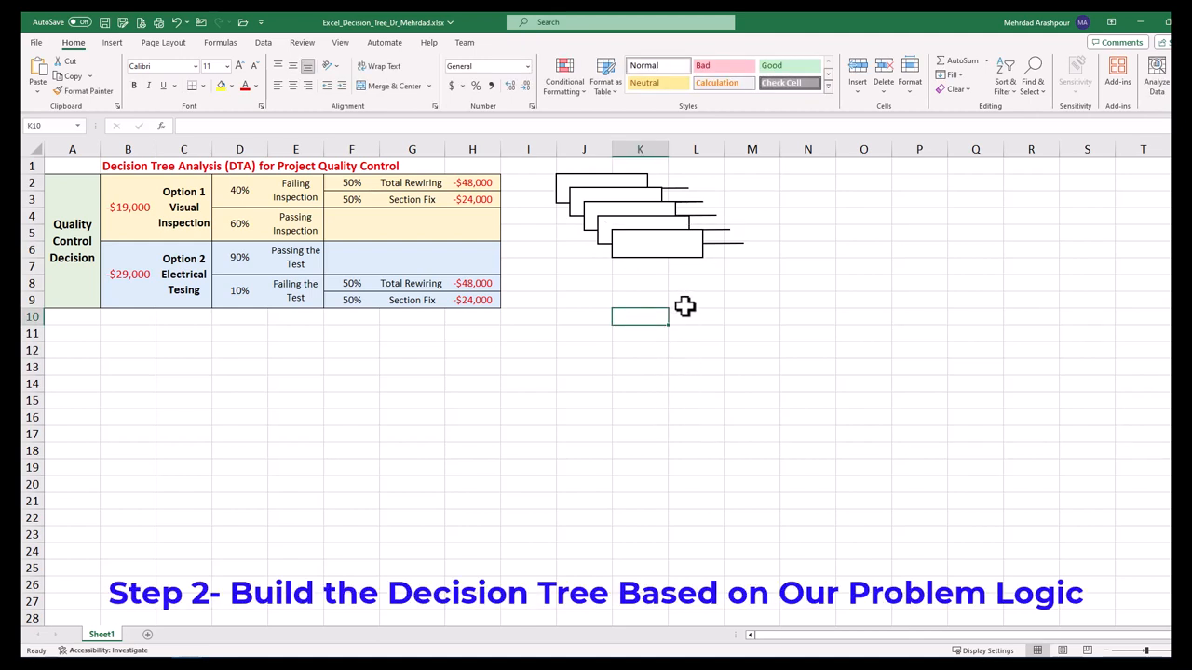
mouse_move(678, 402)
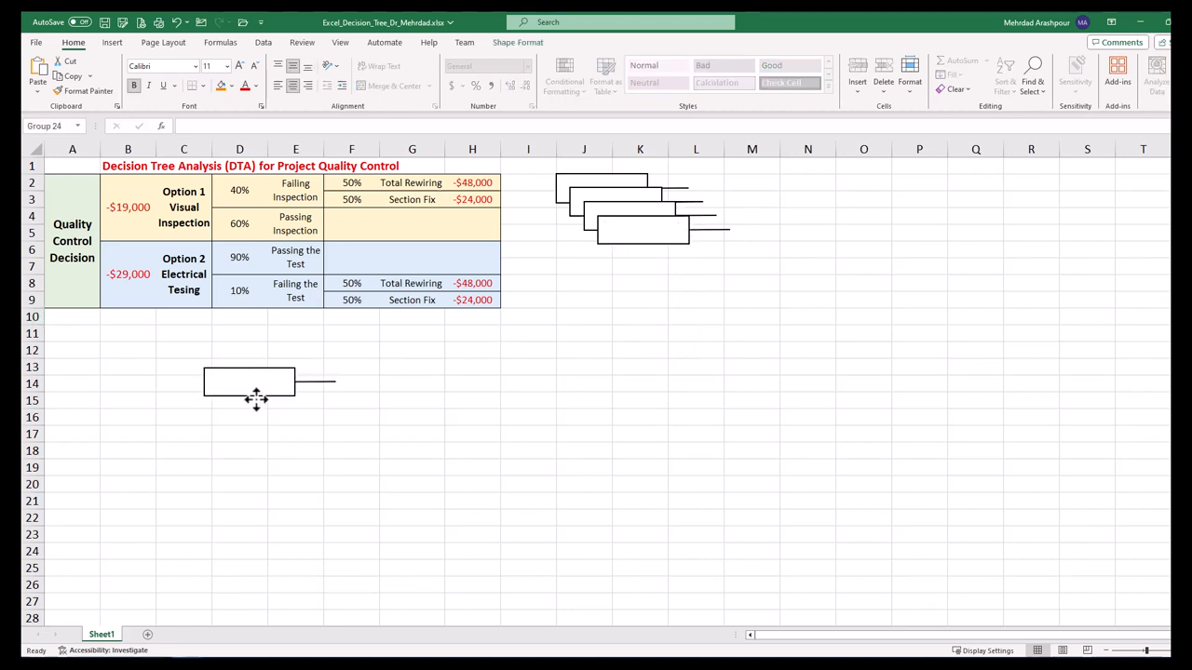
Move two box copies into the area below the table to lay out the branches
drag(249, 382, 124, 459)
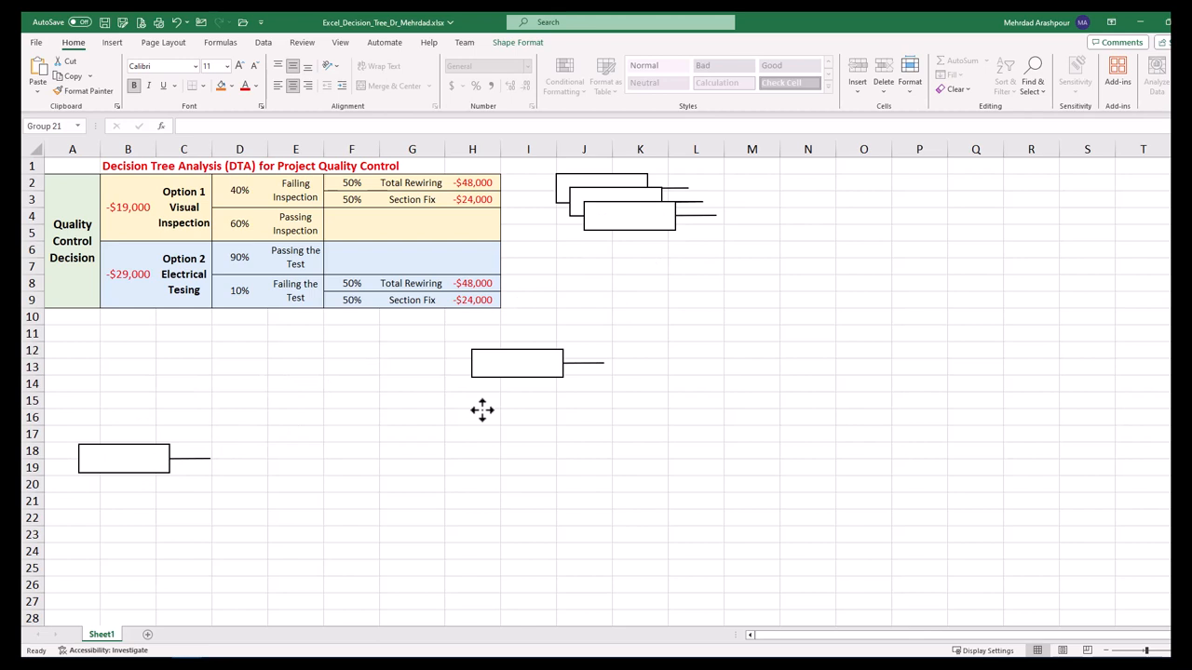
drag(517, 363, 267, 408)
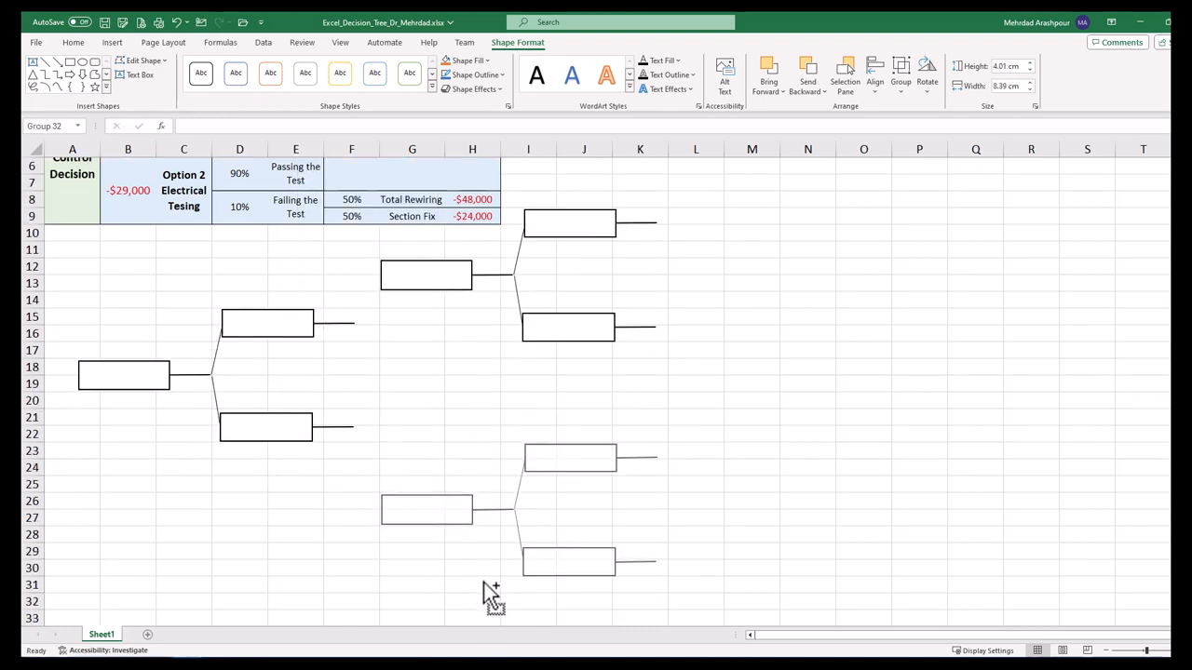
scroll(up, 3)
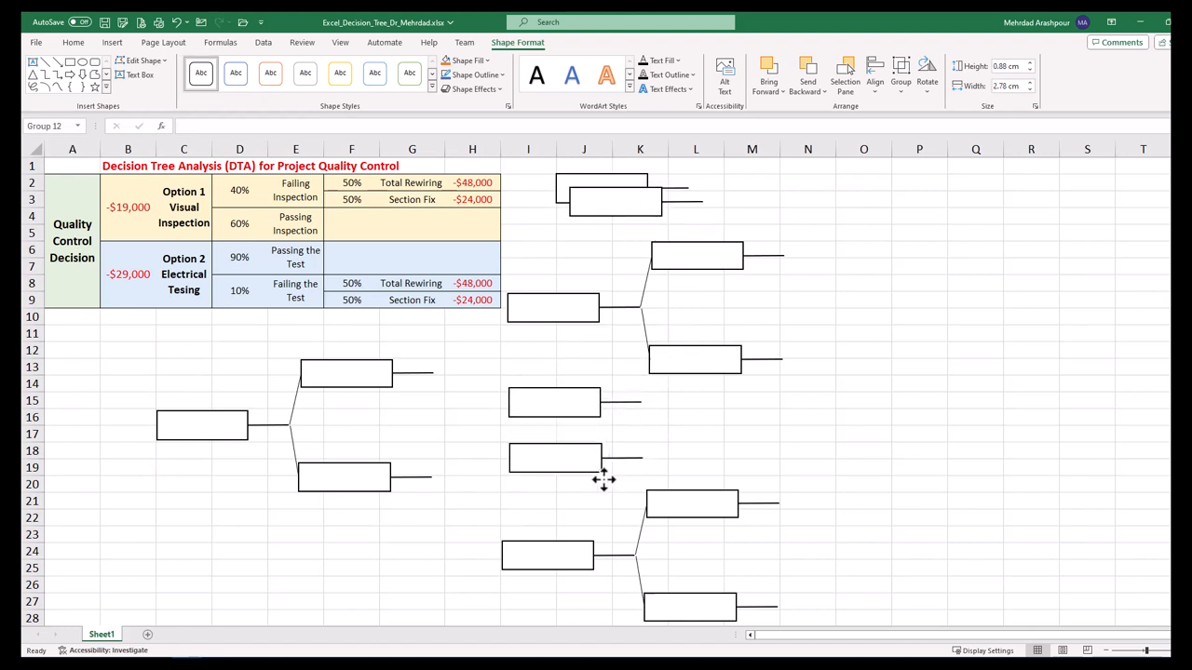
Select the root box to link it to cell A2, 'Quality Control Decision'
click(555, 457)
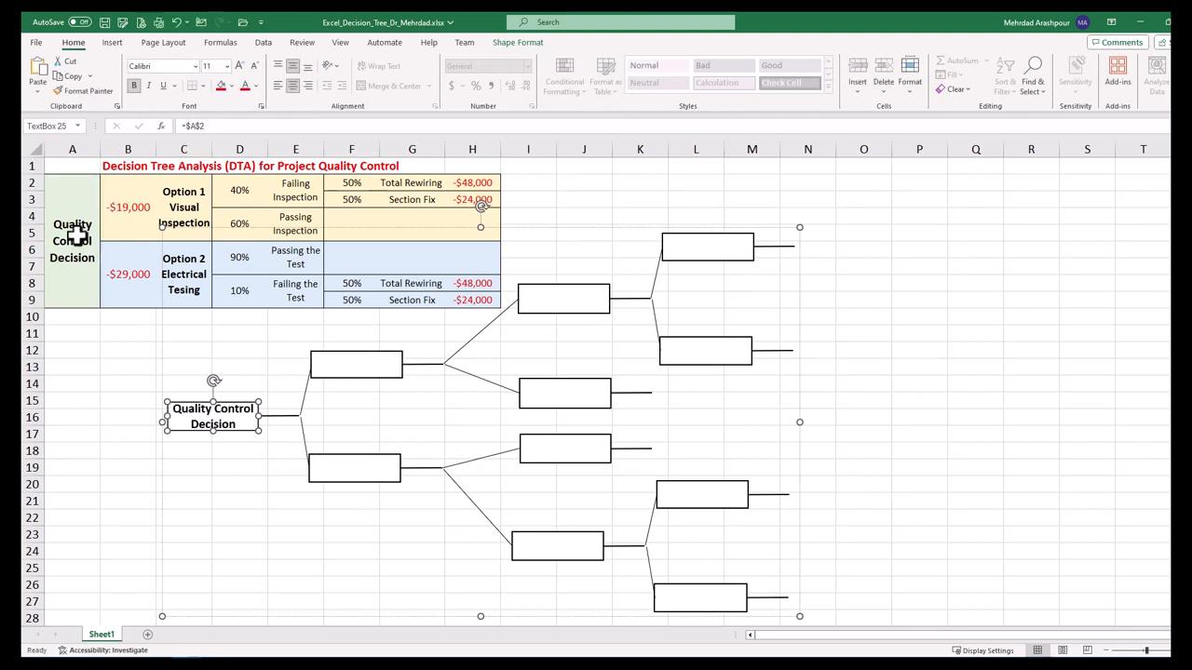
Fill the upper and lower branch boxes and link boxes to their table cells
click(355, 363)
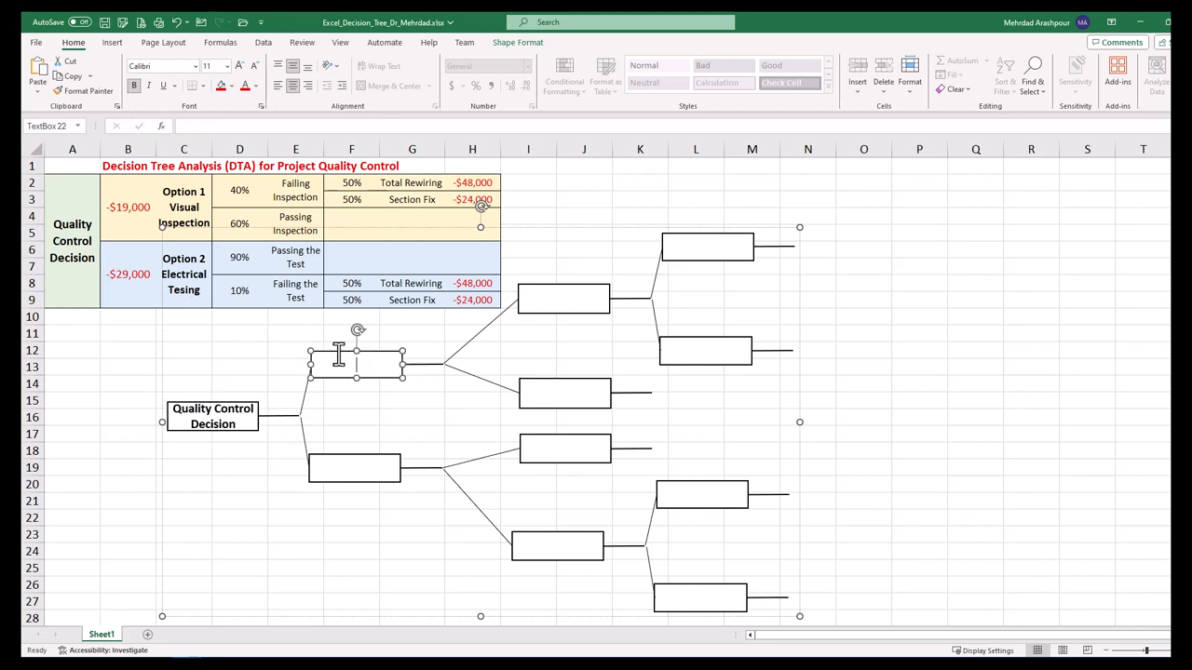
double_click(356, 363)
text(=$C$2)
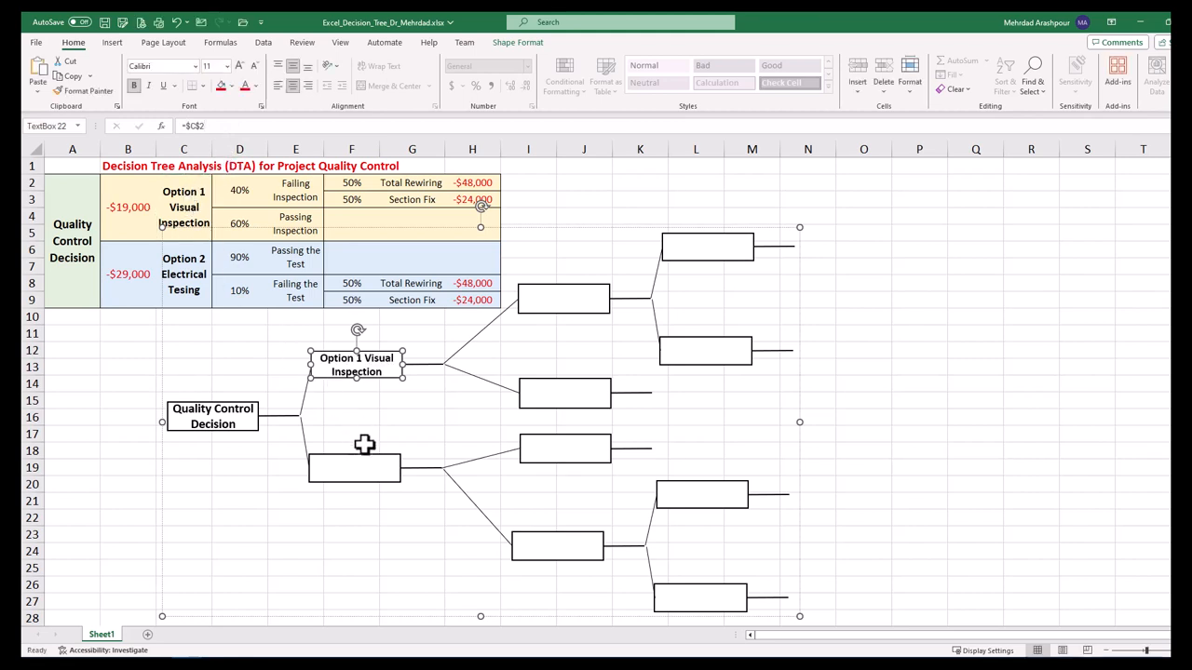
click(354, 466)
text(=)
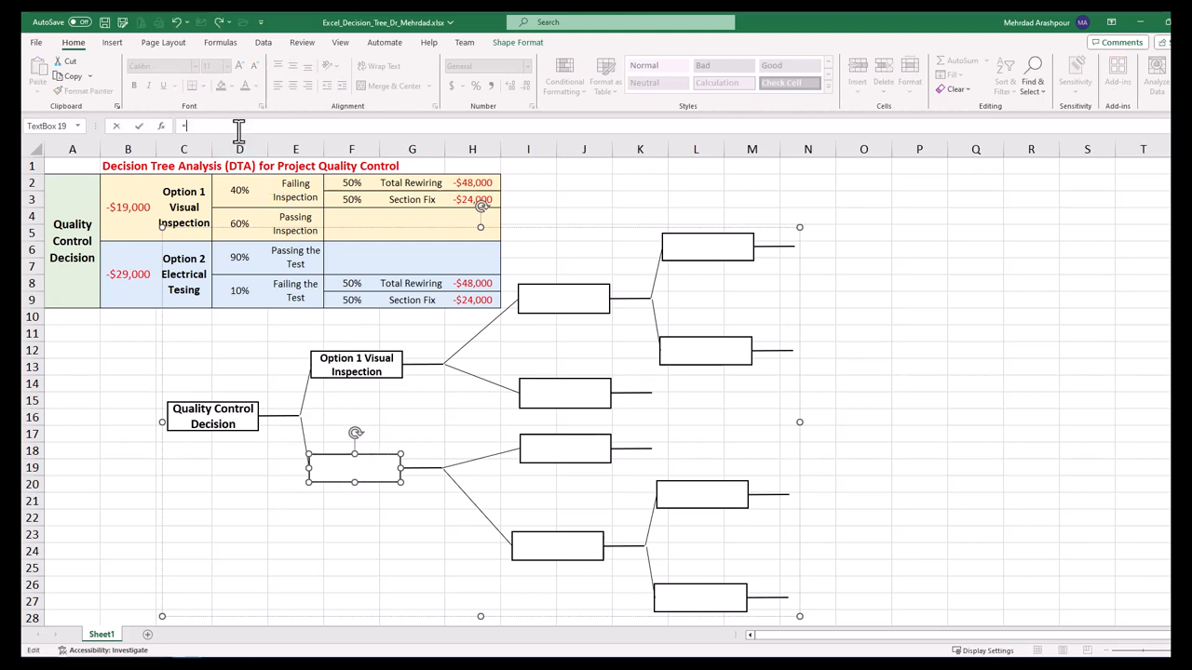
click(183, 274)
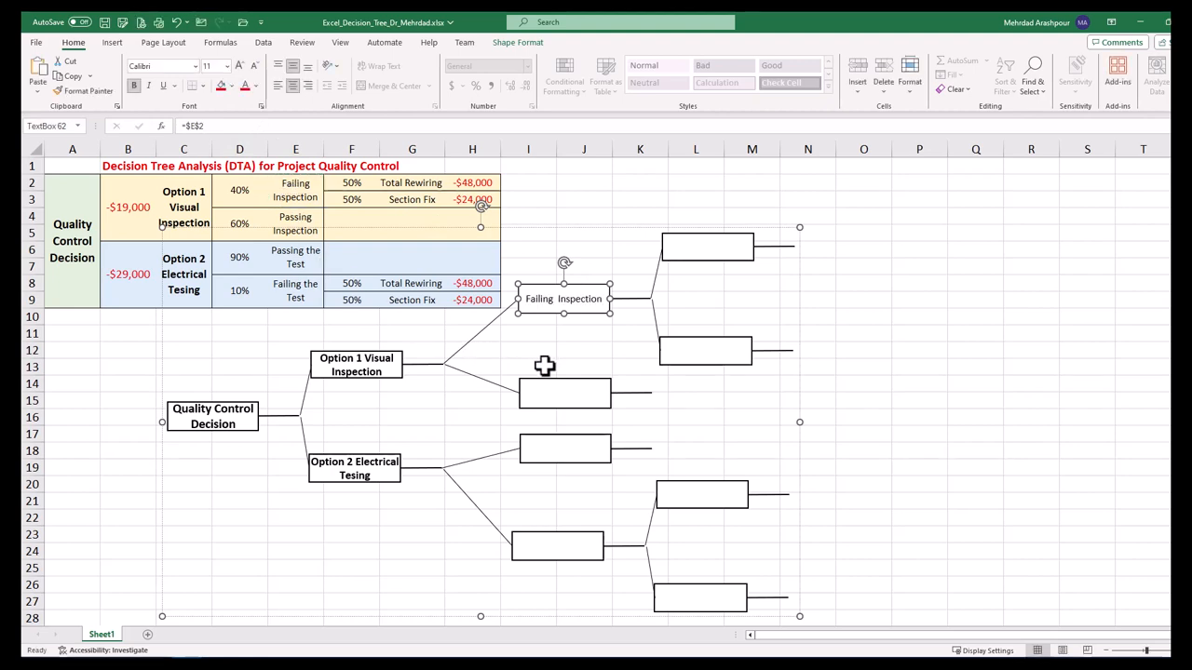
click(563, 391)
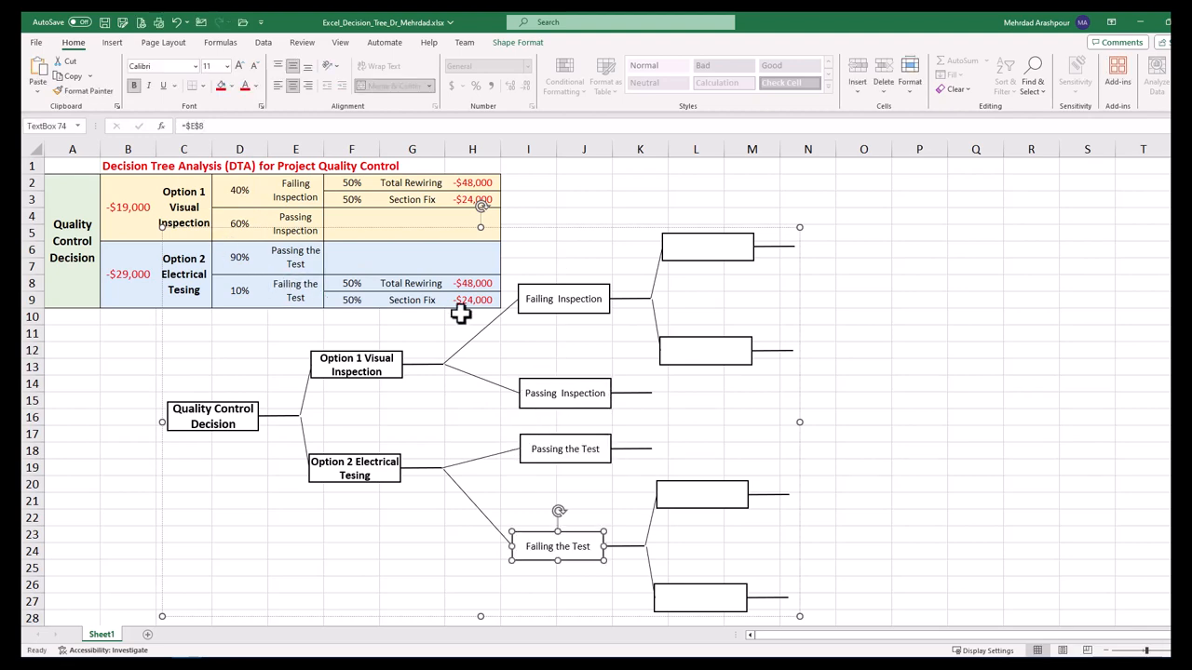
Move the grouped tree drawing closer to the data table
click(127, 450)
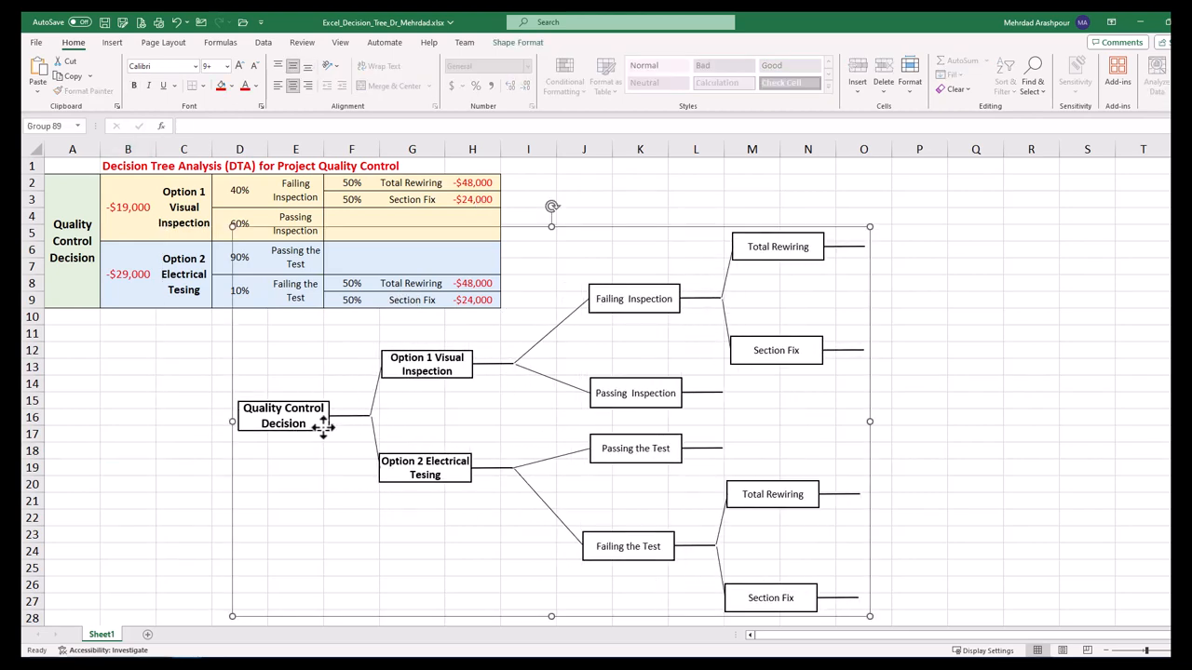
drag(321, 428, 275, 419)
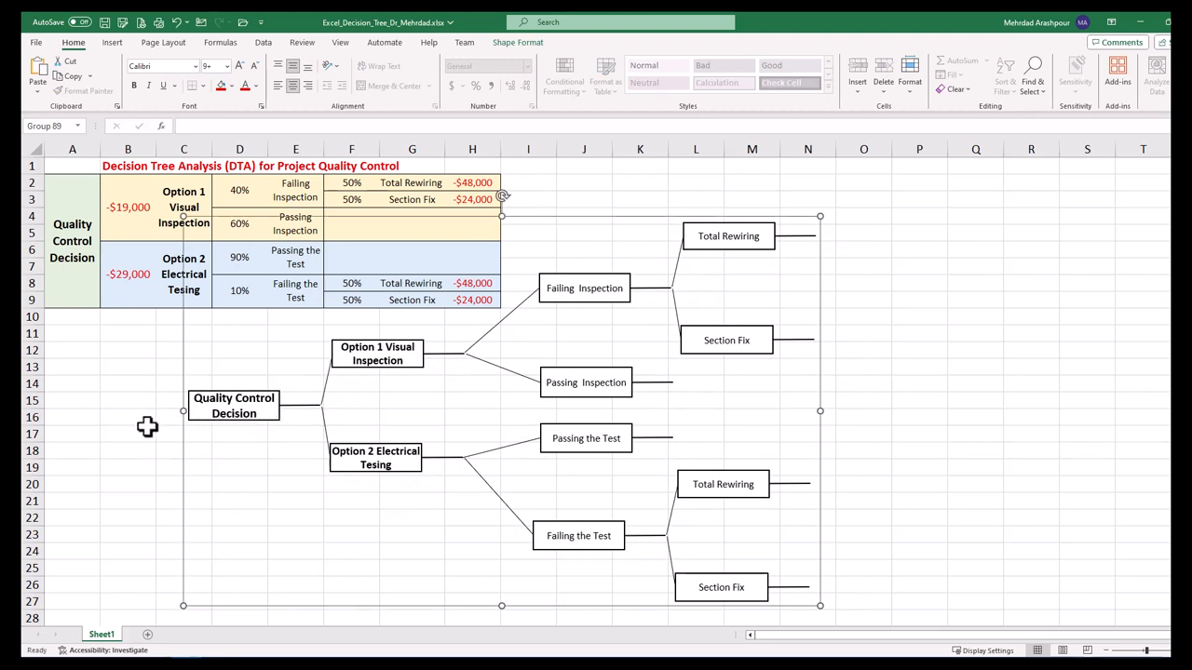
click(128, 435)
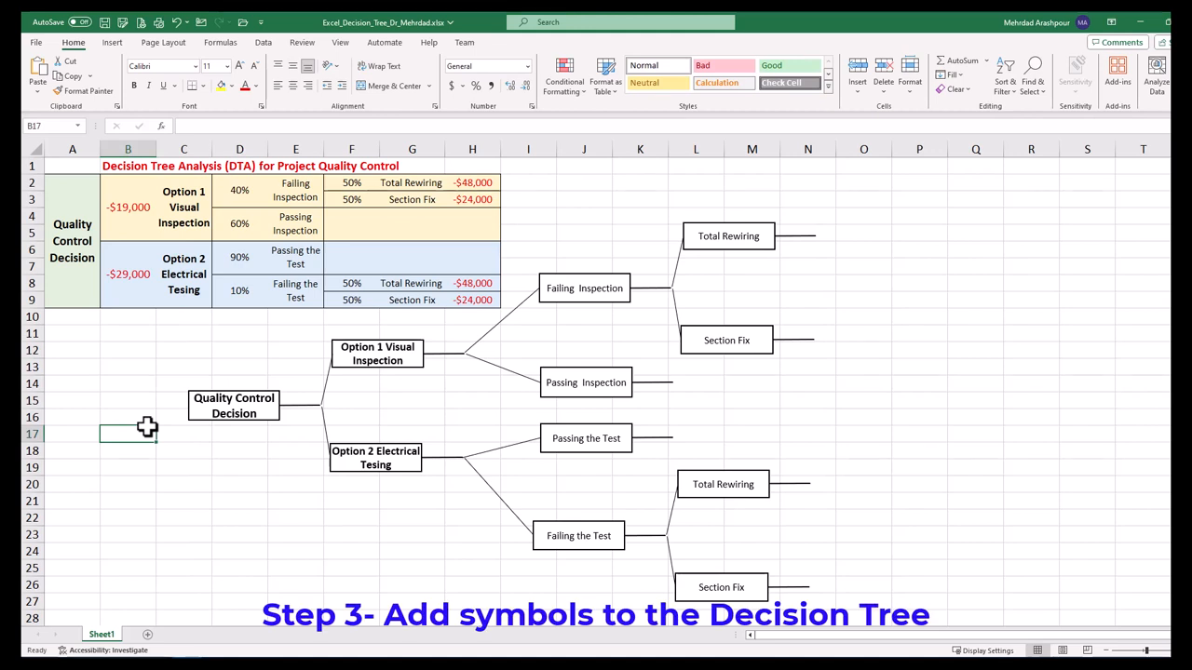
Draw a square from the Shapes gallery, colour it green, and insert another symbol shape
click(112, 42)
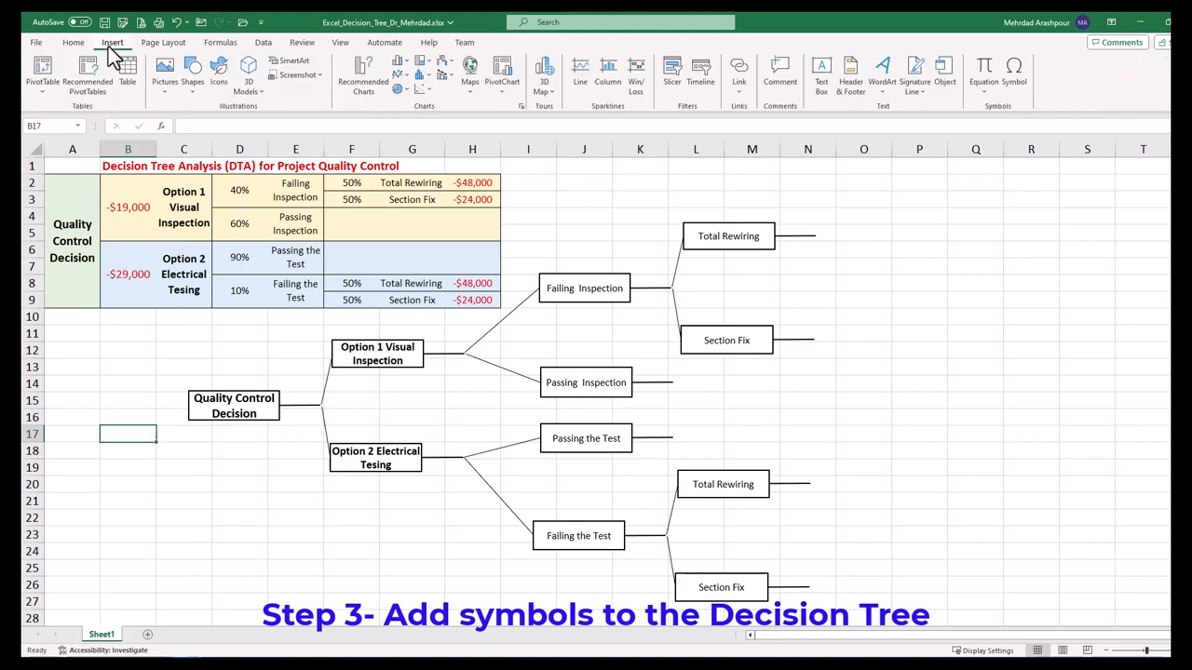
click(193, 70)
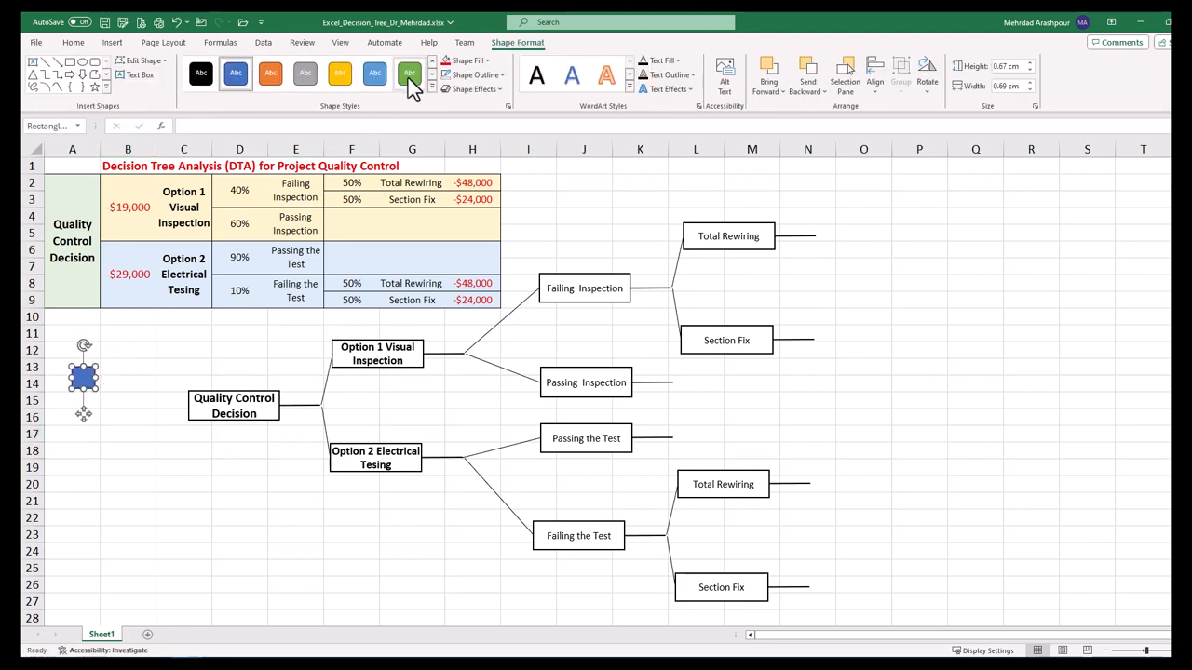
click(409, 72)
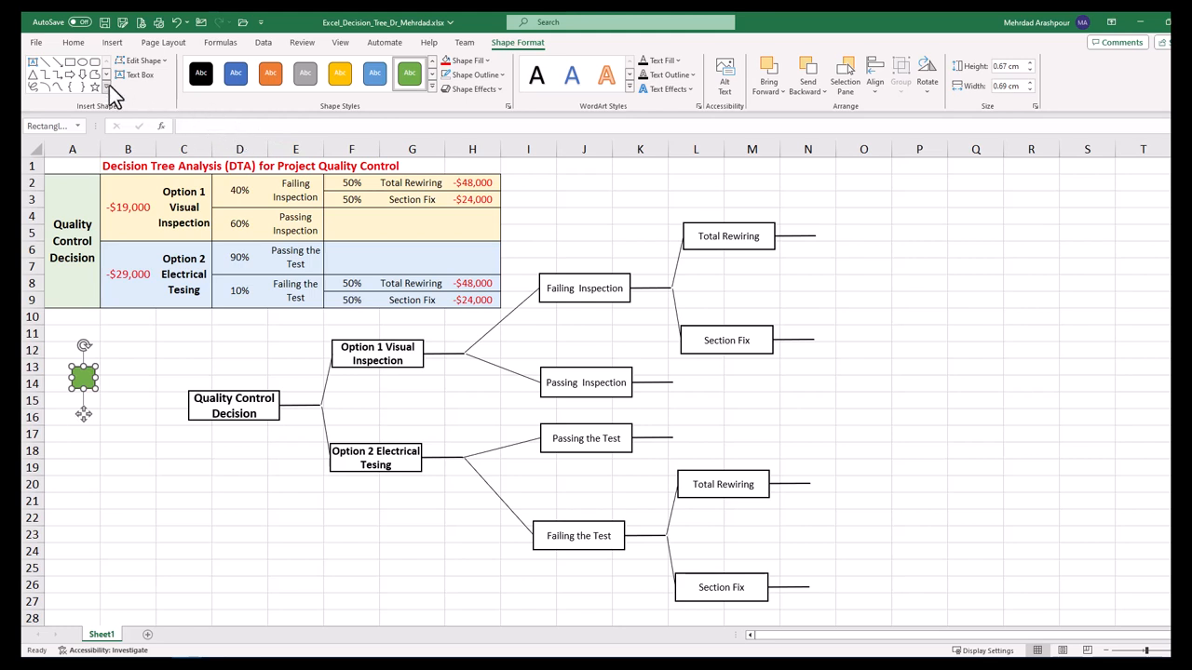
click(127, 434)
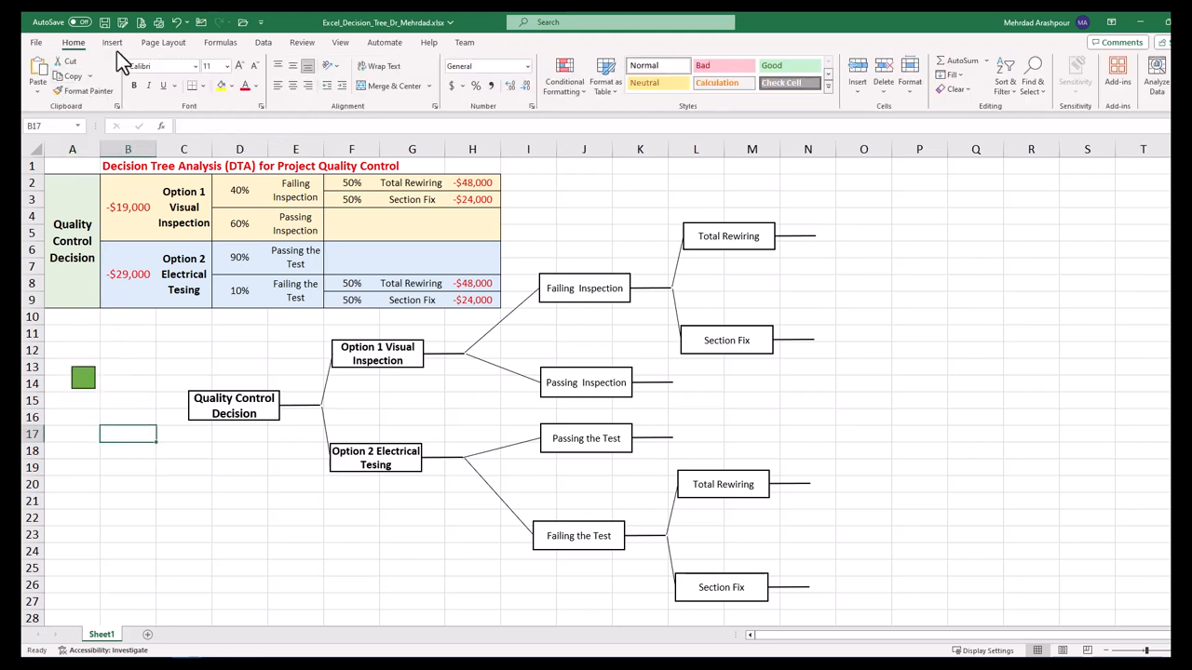
click(112, 42)
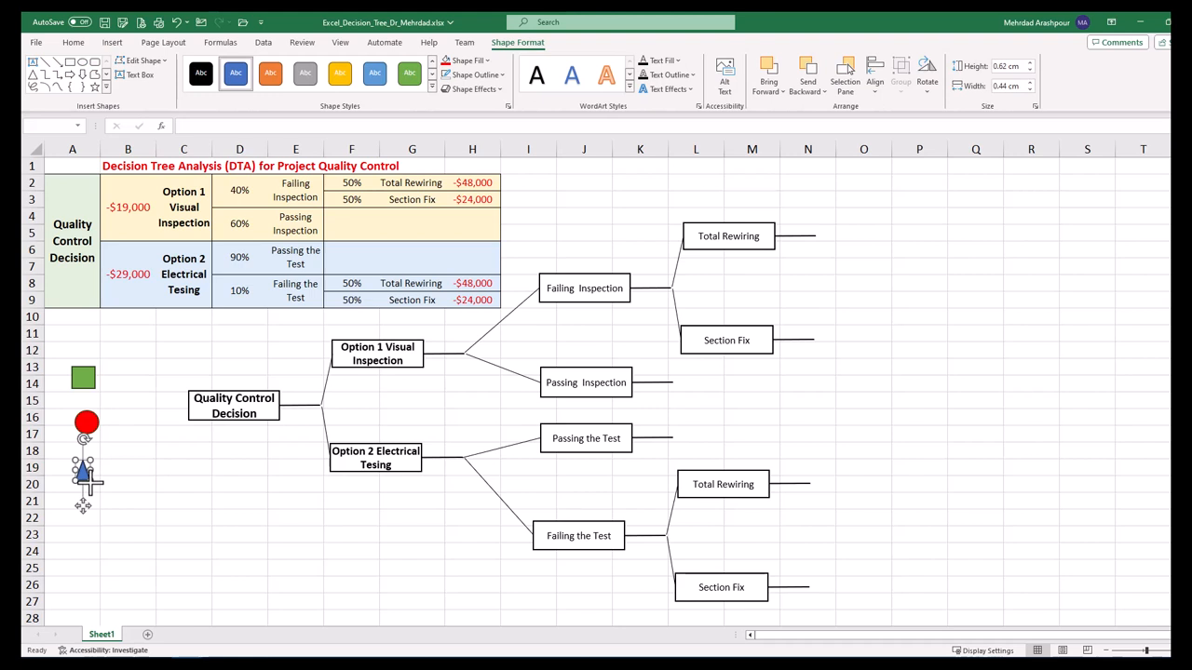
click(84, 421)
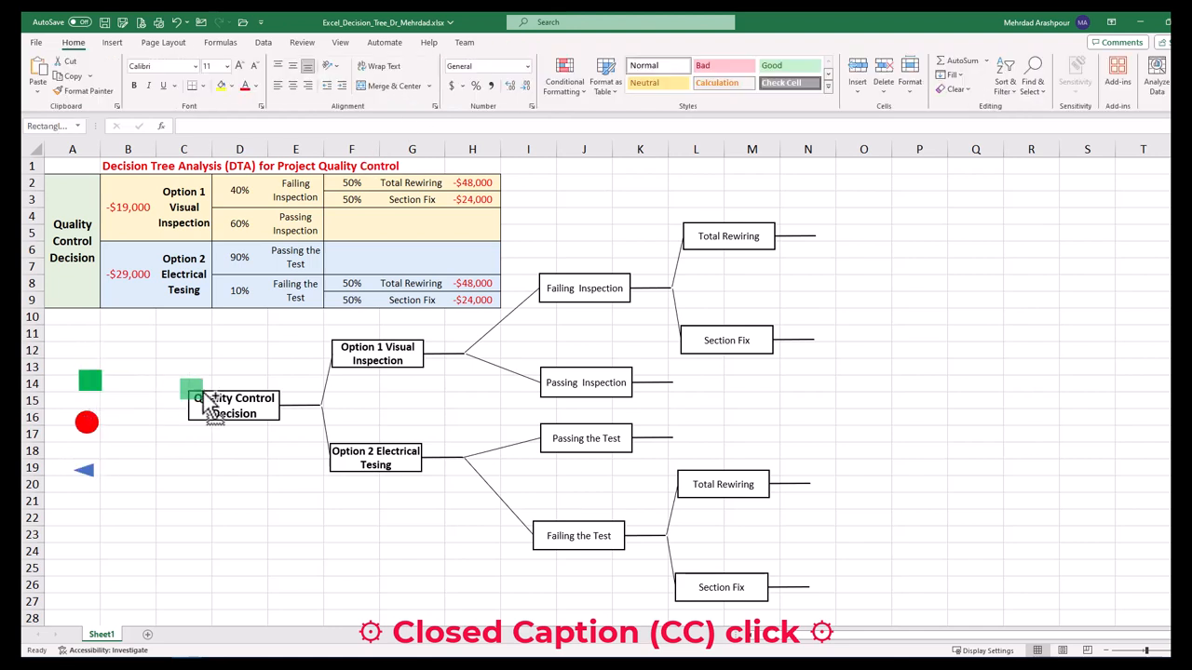
Place the green square on the decision node and group all tree shapes together
click(320, 403)
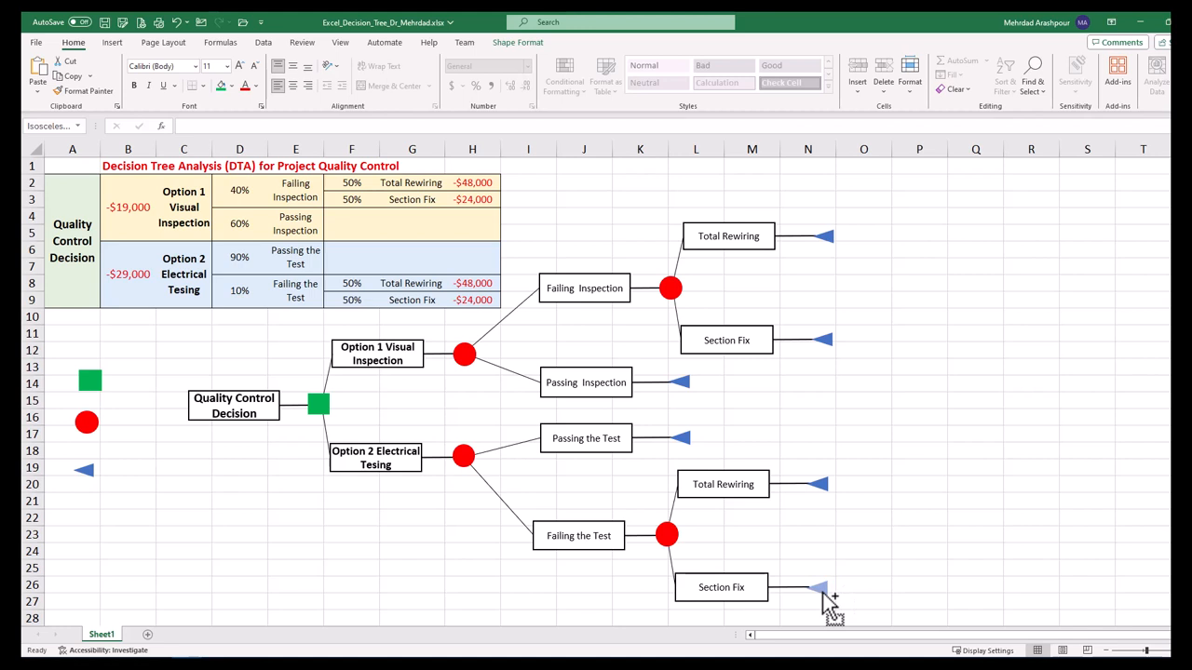
key(ctrl+a)
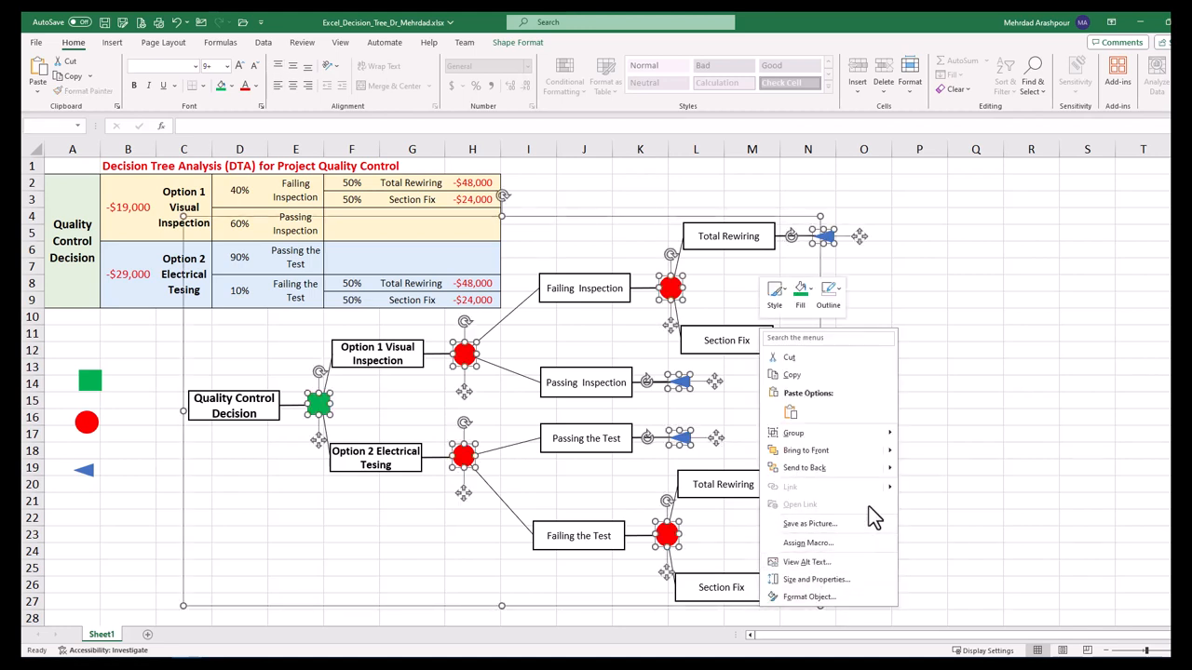
click(922, 443)
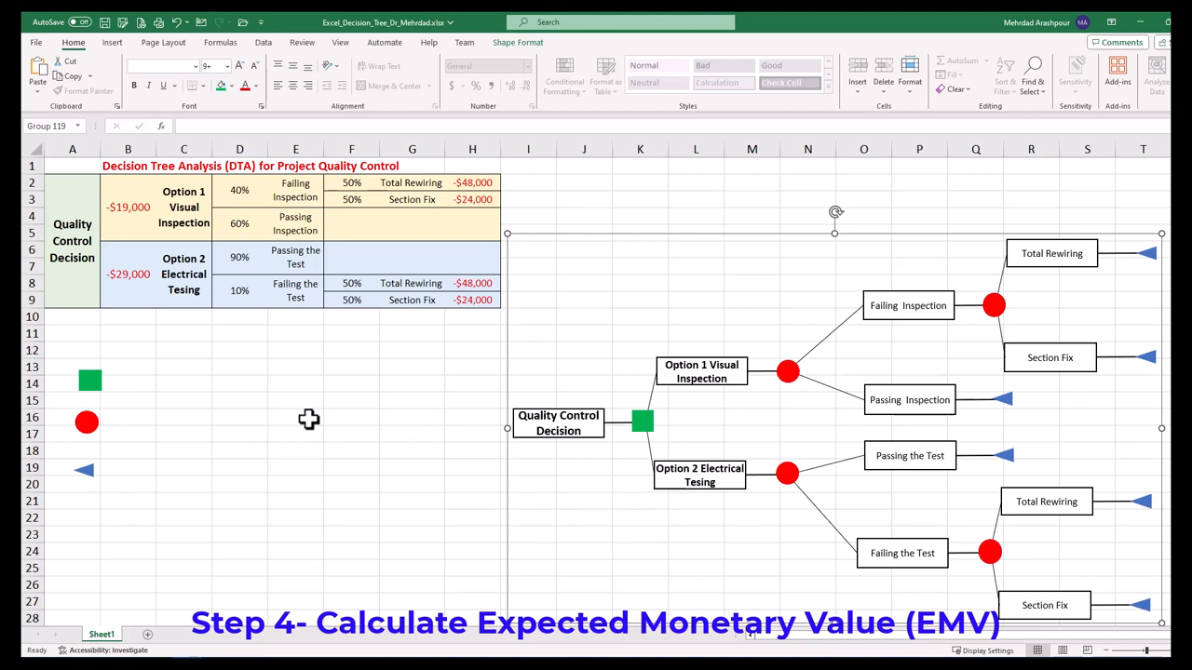
Add 'Expected Value for Option 1:' and 'Expected Value for Option 2:' labels beside the tree
click(295, 417)
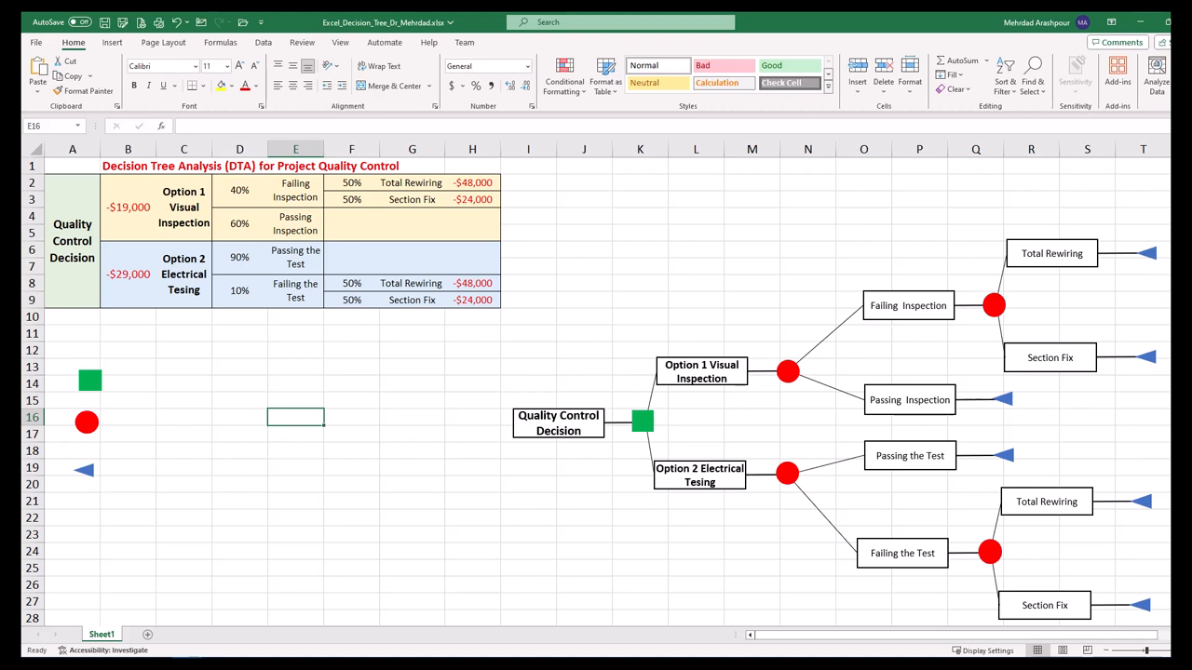
click(696, 317)
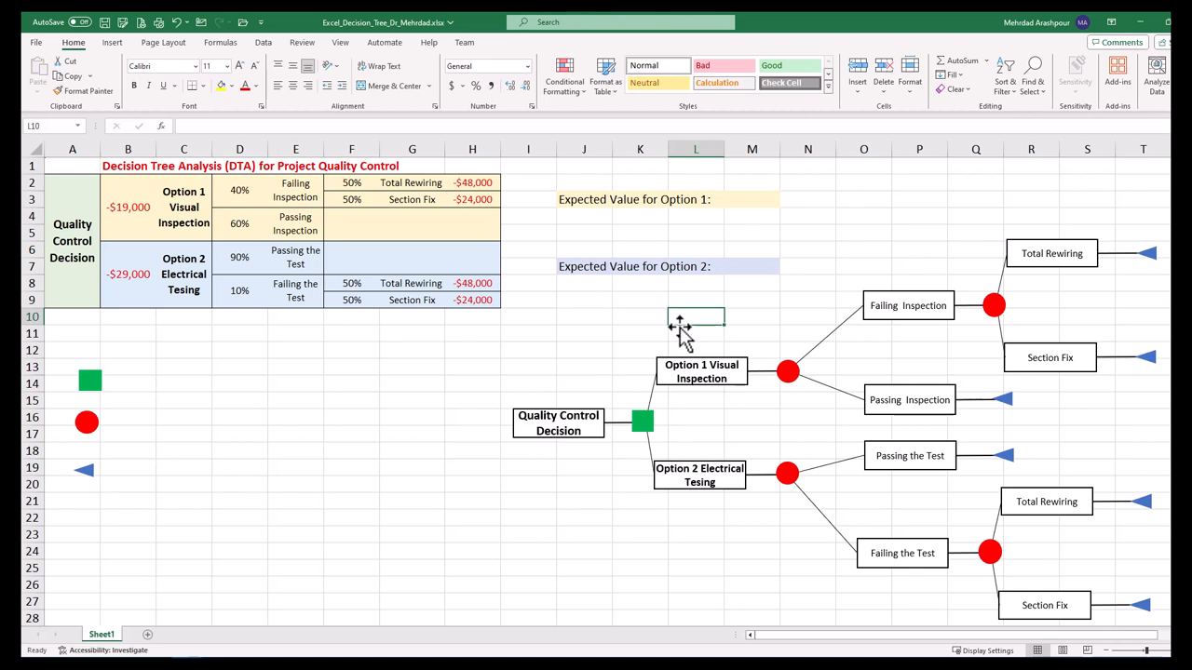
In M3, combine Option 1's cost, 40% failure, 50% rewiring and -$48,000 into -$33,400
click(752, 199)
text(=B2+)
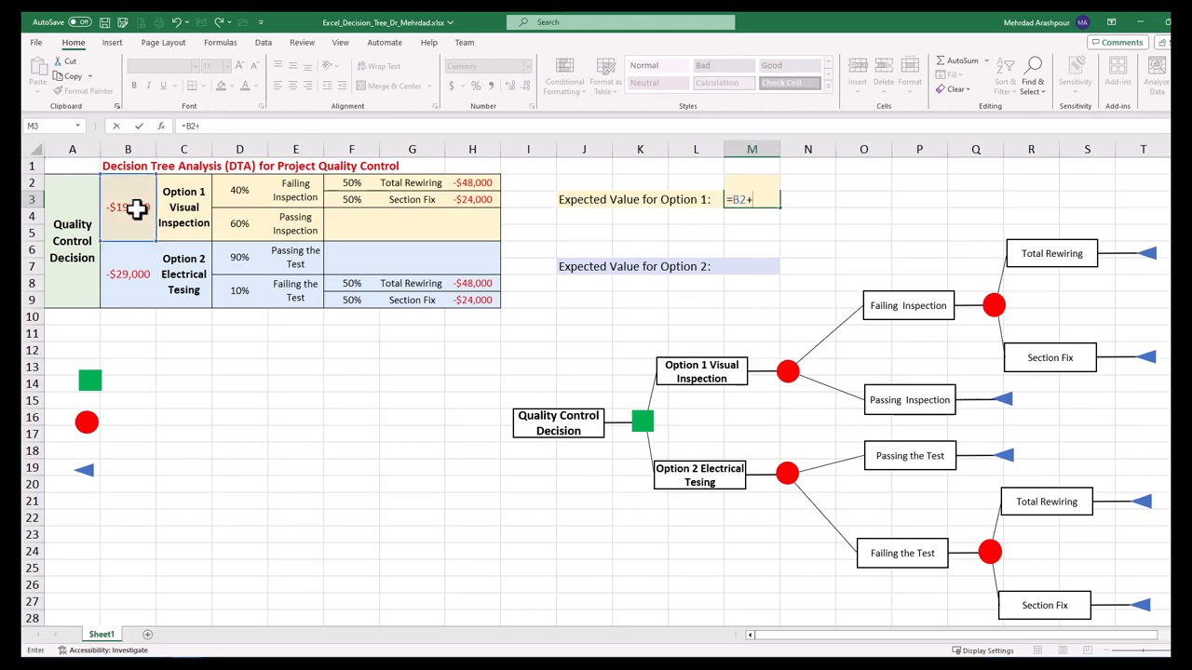
click(239, 198)
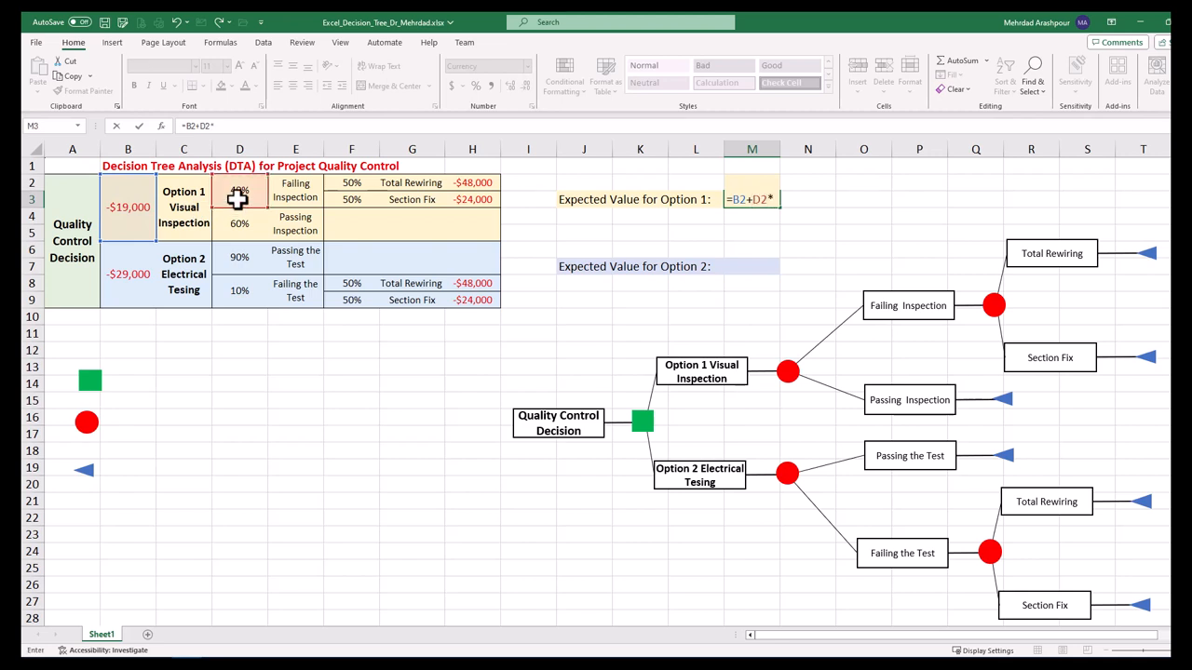
click(351, 190)
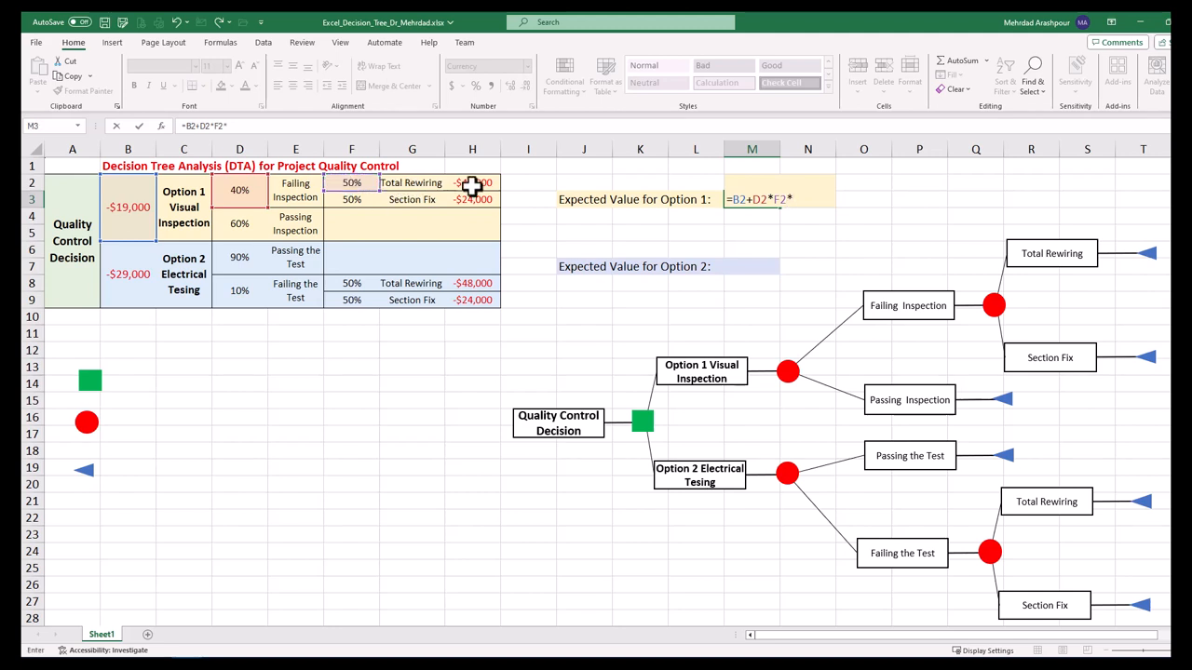
click(472, 182)
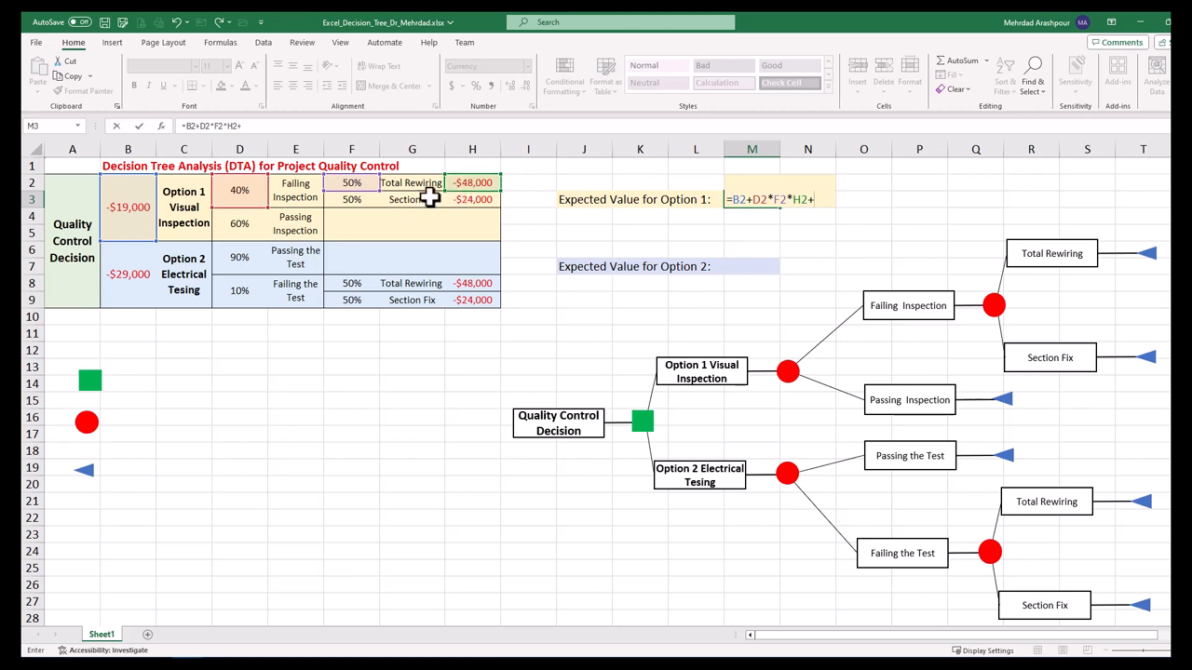
click(239, 191)
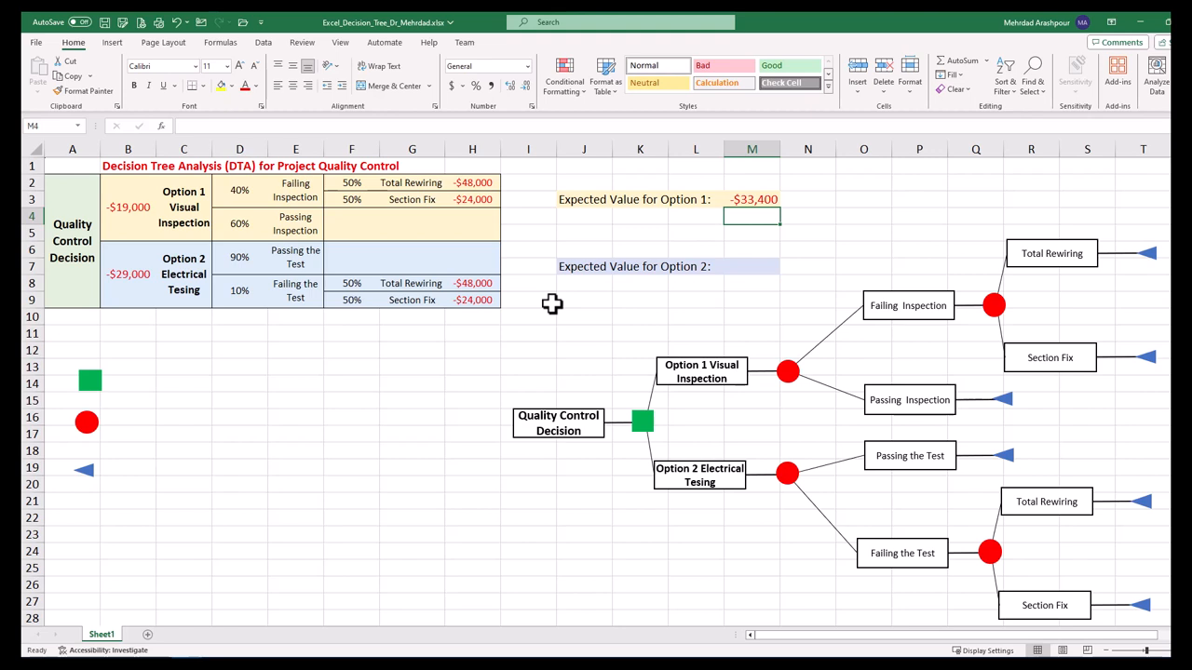
click(752, 267)
text(=)
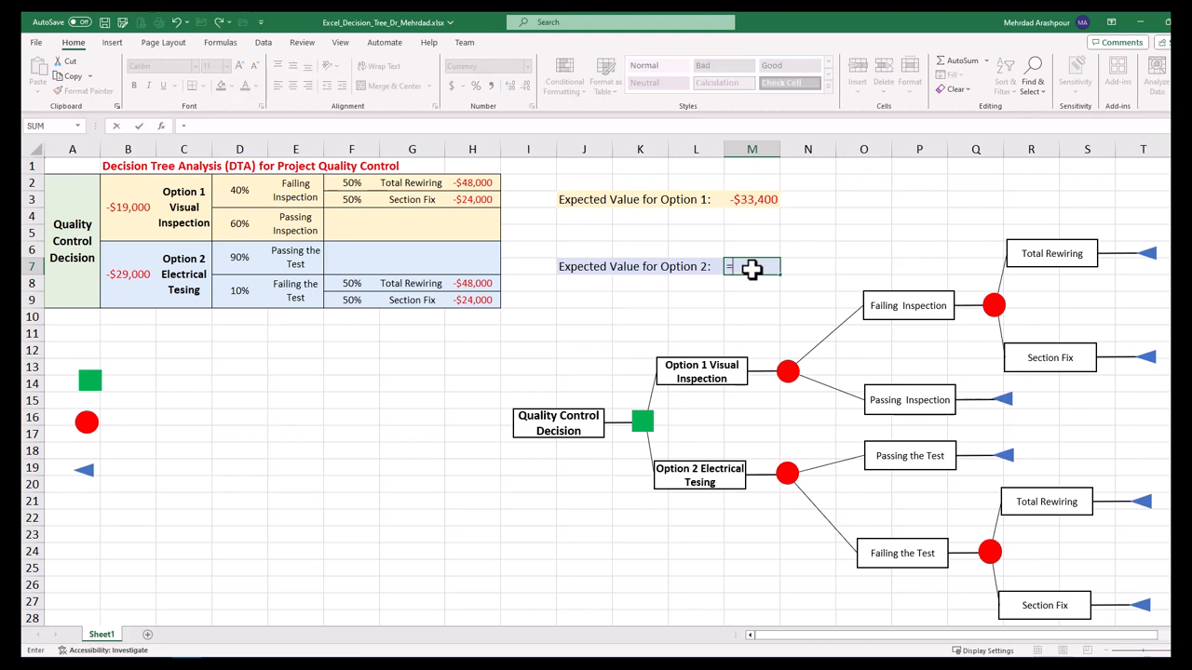
Add Option 2's cost, 10% failure probability and section fix cost to the M7 formula
click(127, 274)
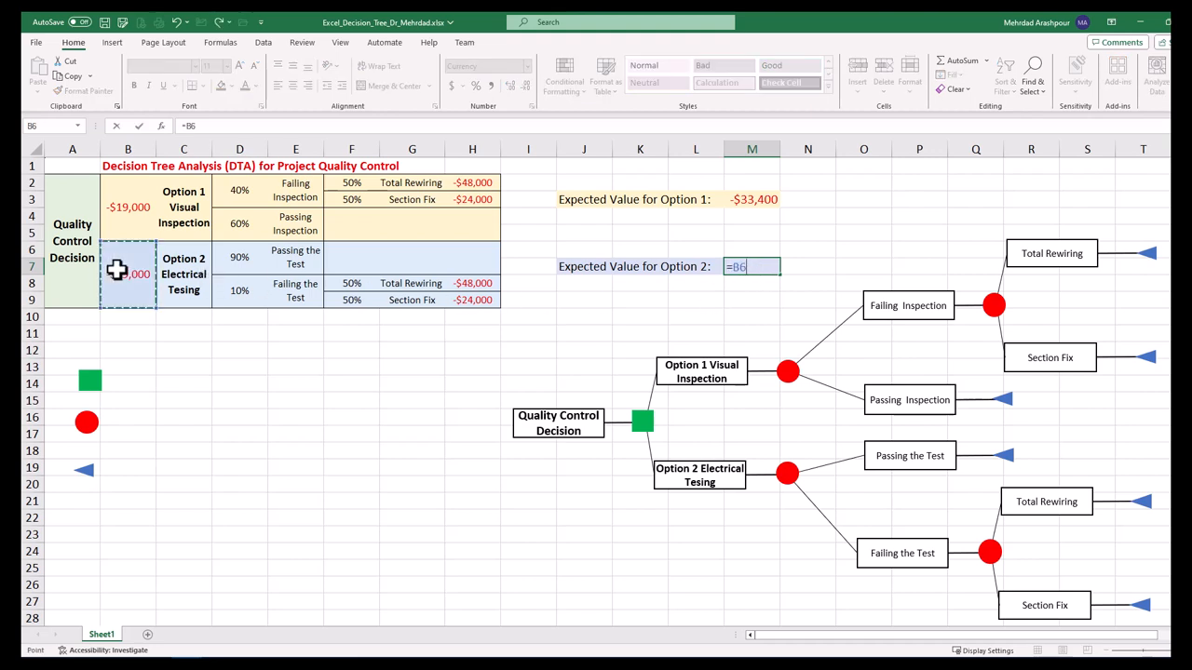
click(240, 292)
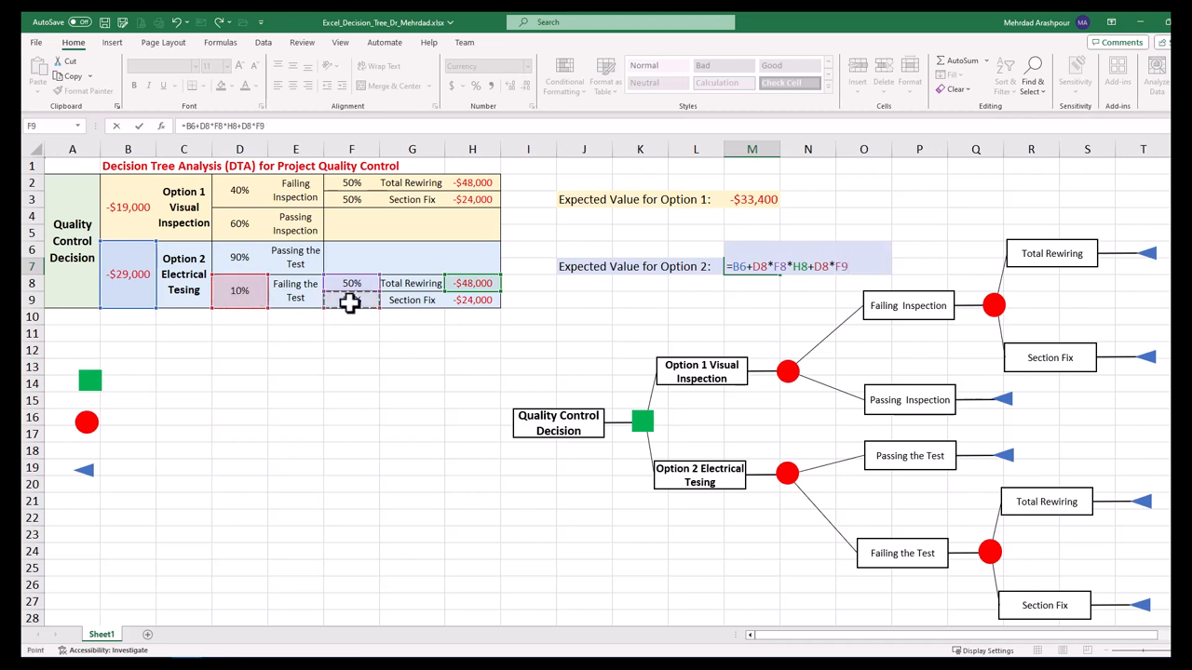
click(472, 299)
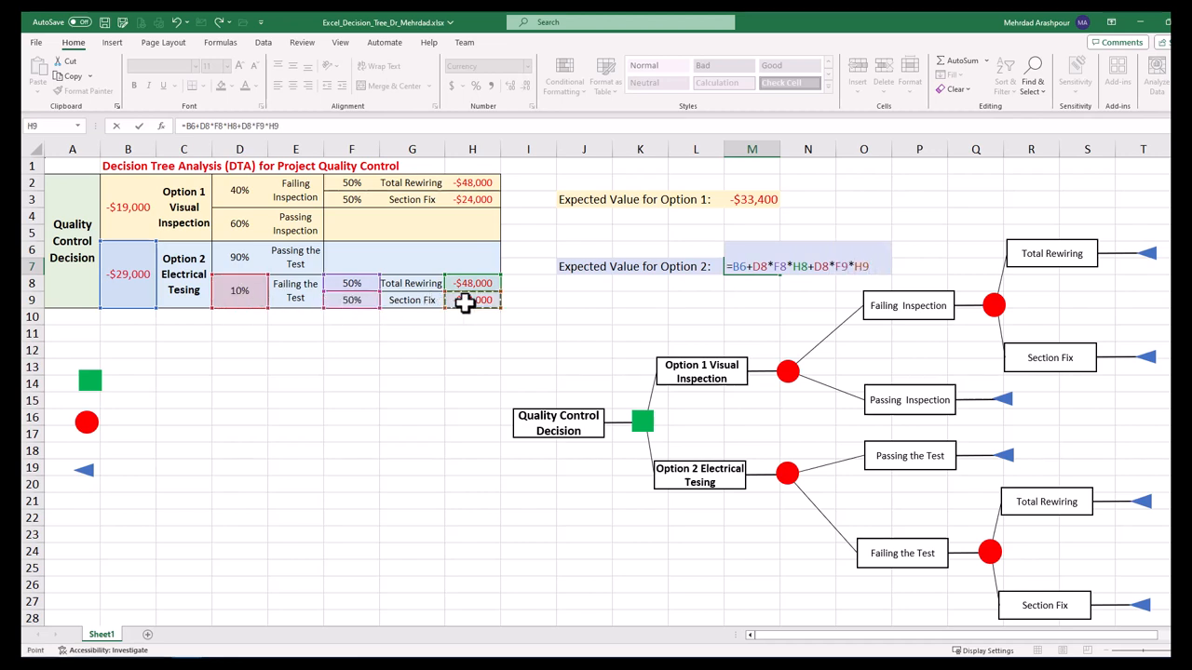